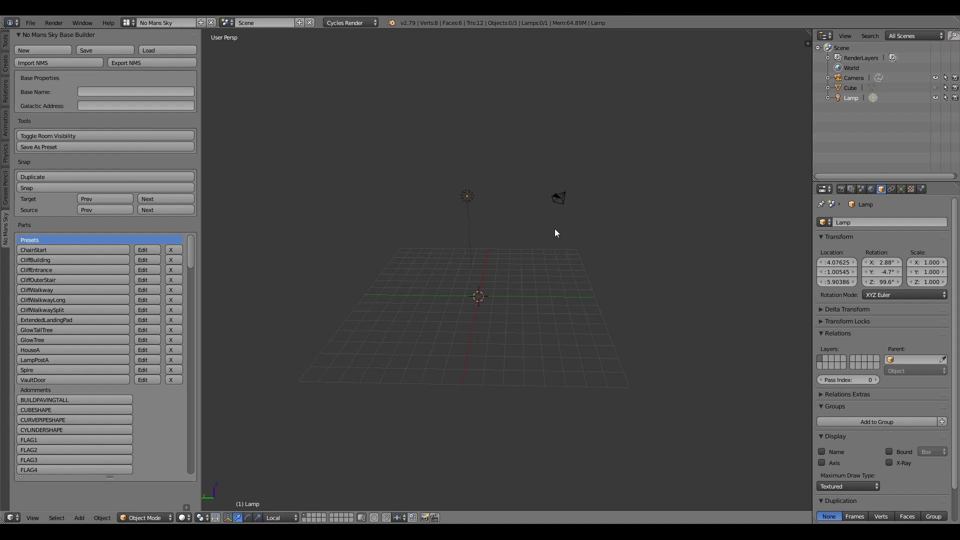
{"action": "mouse_move", "coordinate": [164, 153]}
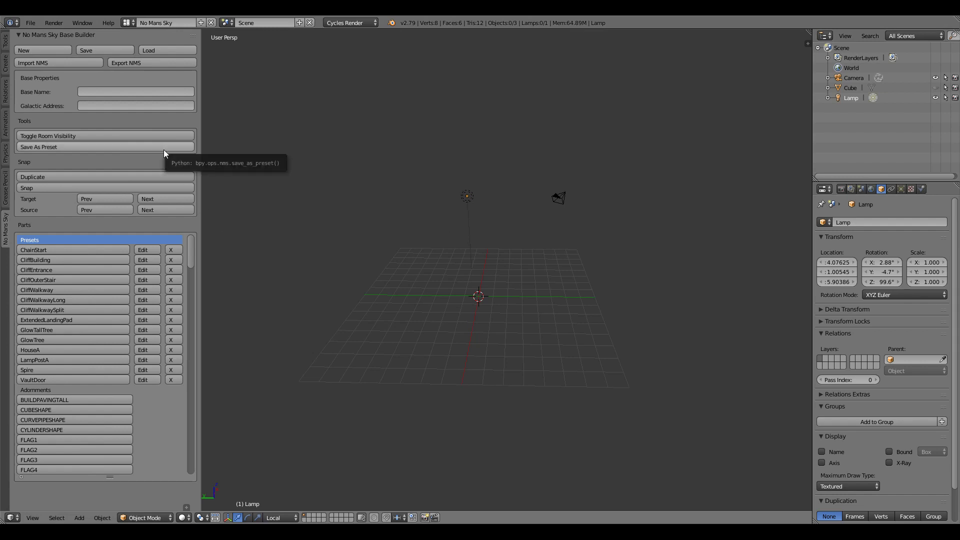
{"action": "mouse_move", "coordinate": [84, 44]}
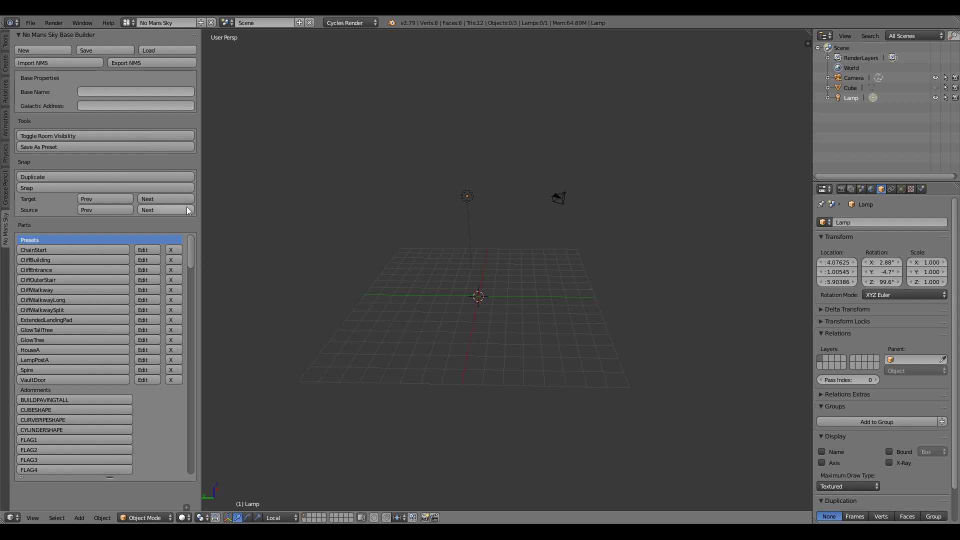
{"action": "mouse_move", "coordinate": [203, 211]}
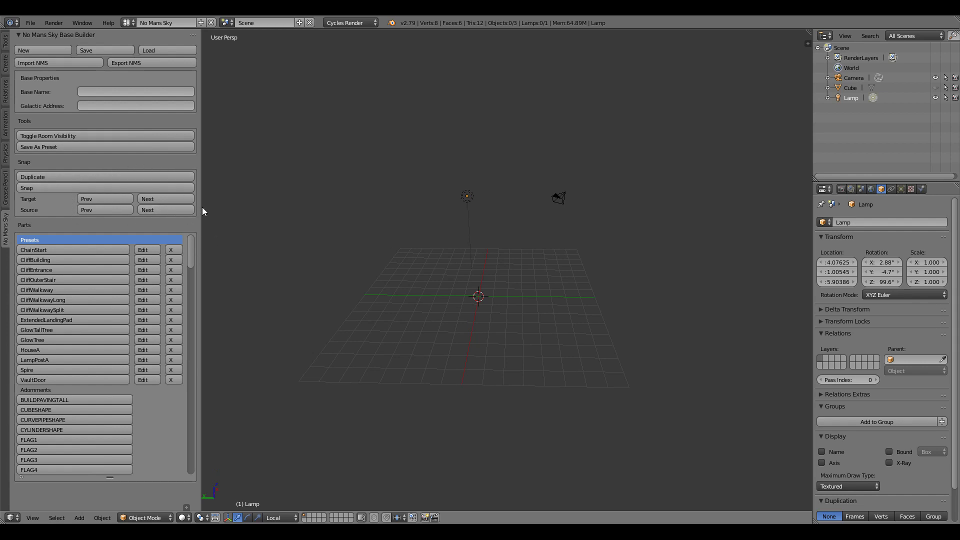
{"action": "mouse_move", "coordinate": [343, 230]}
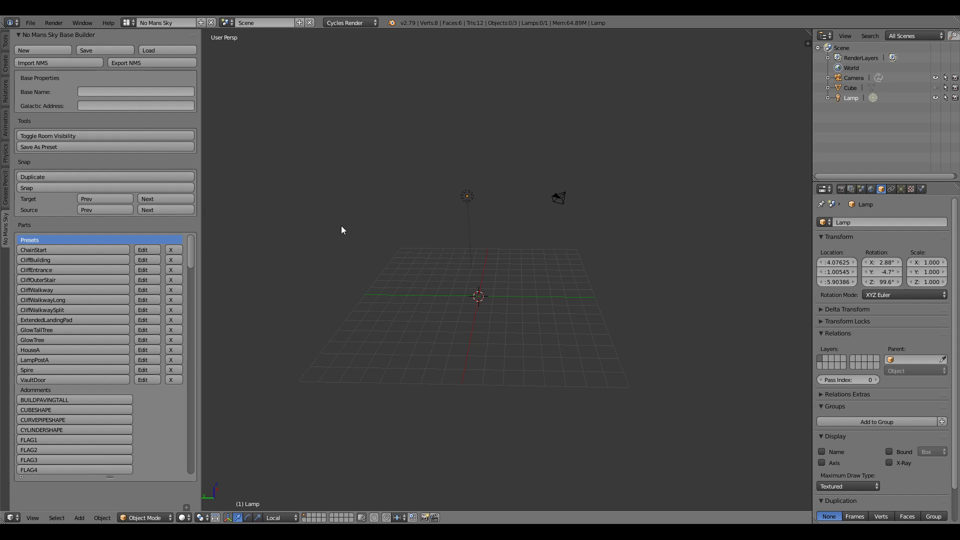
{"action": "mouse_move", "coordinate": [353, 250]}
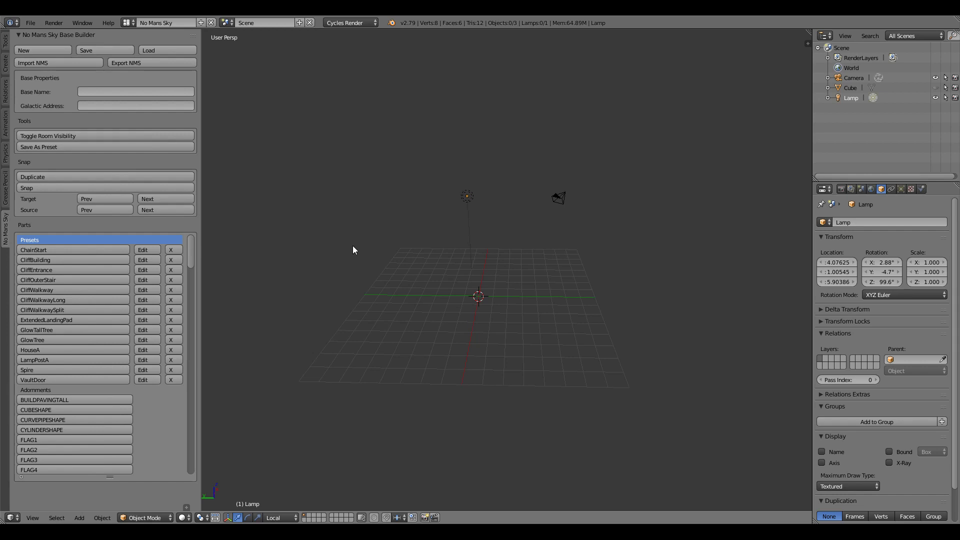
{"action": "mouse_move", "coordinate": [389, 269]}
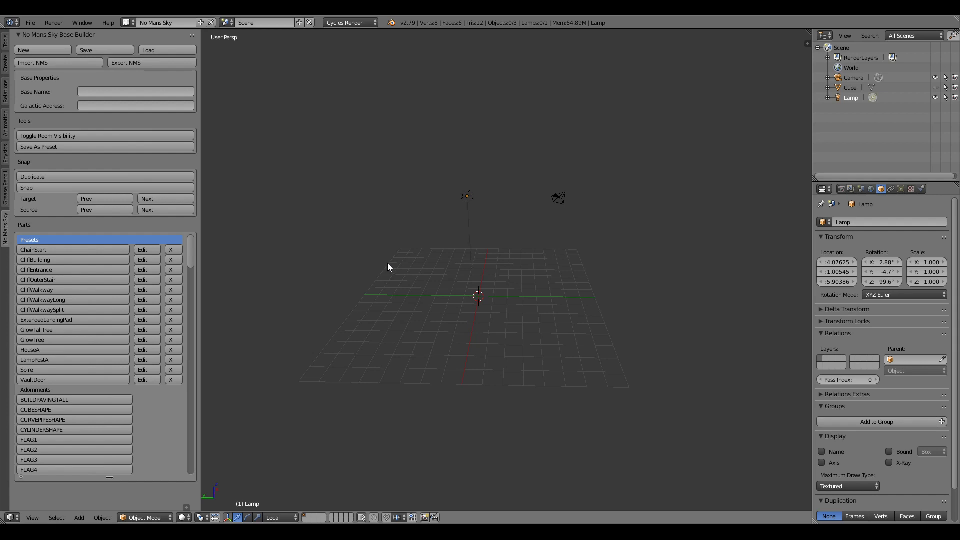
{"action": "mouse_move", "coordinate": [402, 244]}
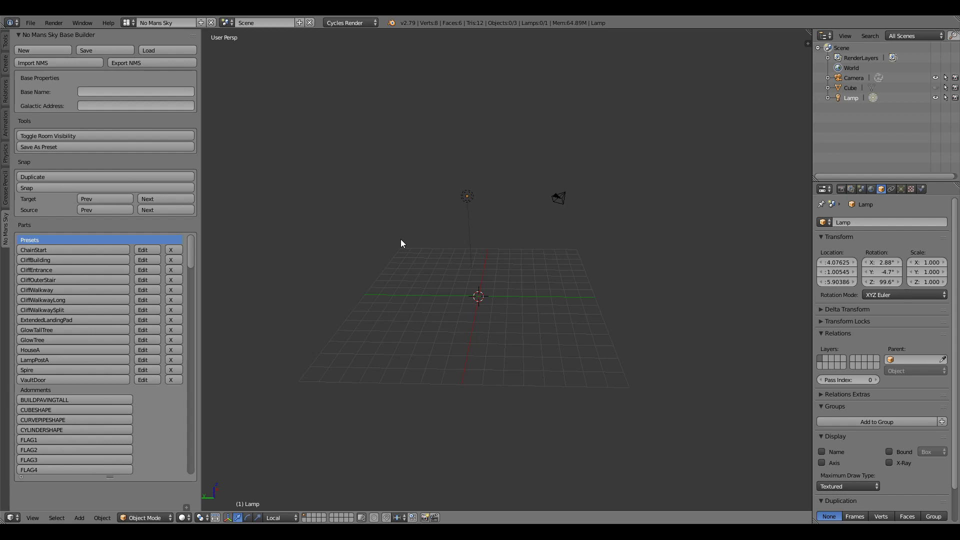
{"action": "mouse_move", "coordinate": [506, 186]}
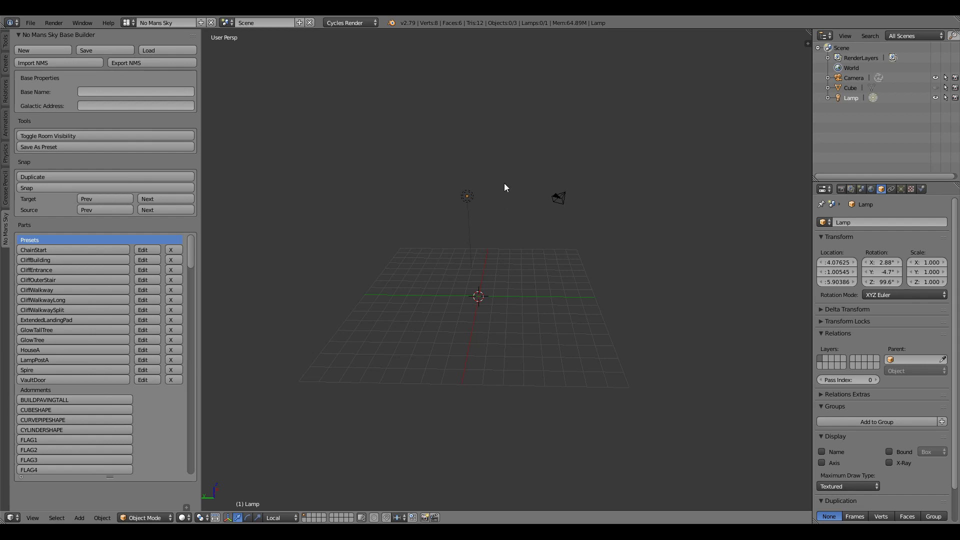
{"action": "mouse_move", "coordinate": [215, 227]}
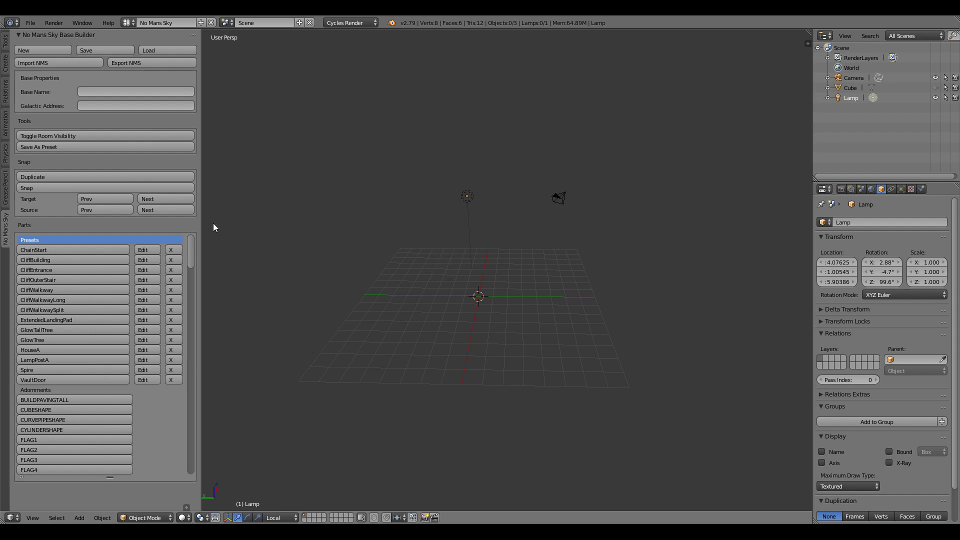
{"action": "mouse_move", "coordinate": [247, 251]}
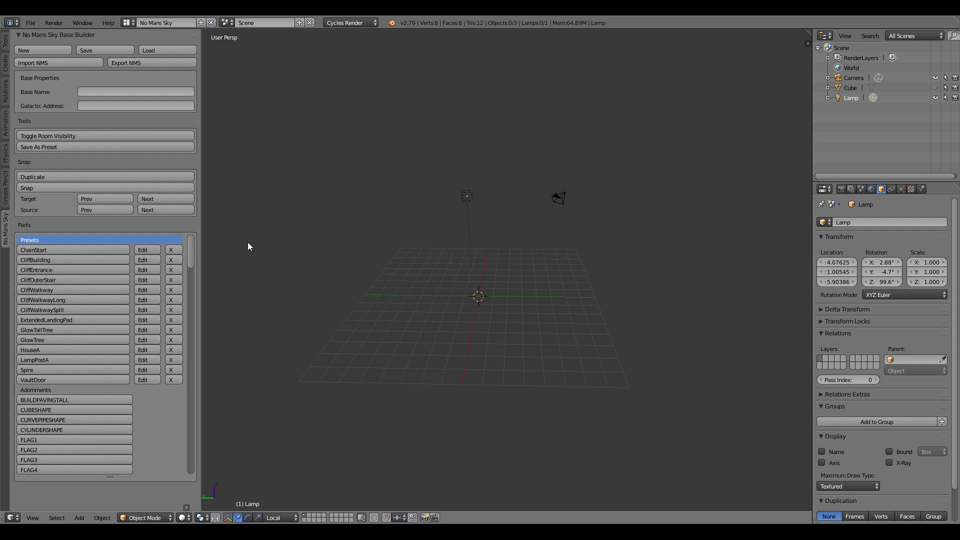
{"action": "mouse_move", "coordinate": [525, 342]}
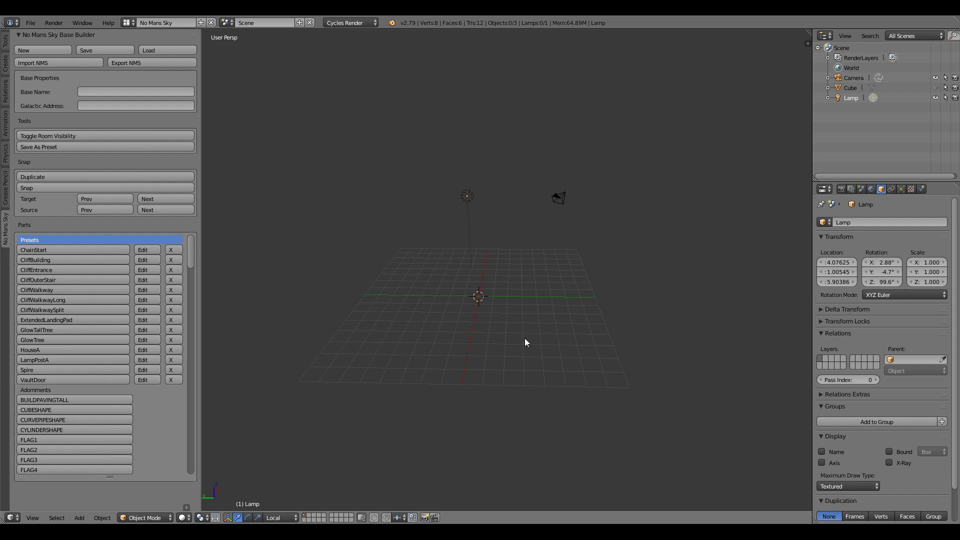
{"action": "mouse_move", "coordinate": [493, 241]}
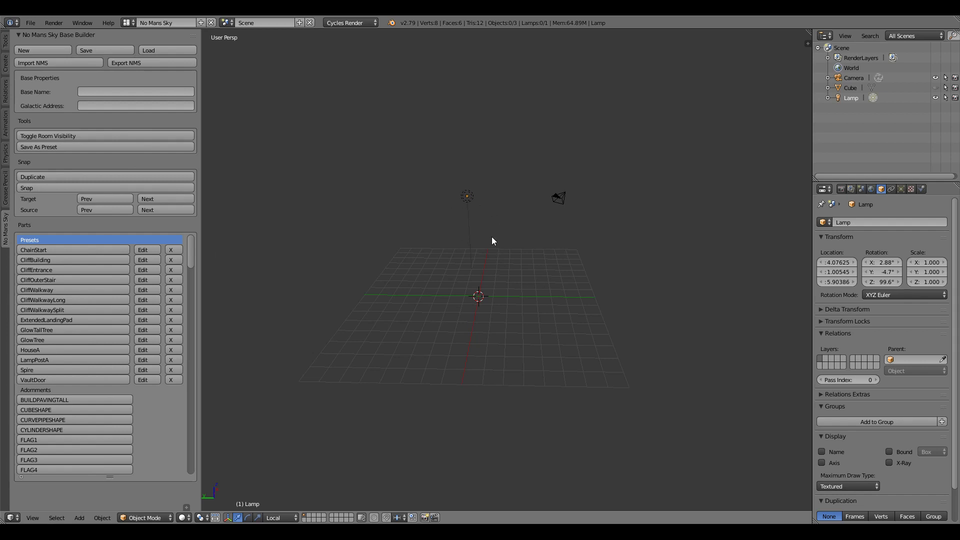
{"action": "mouse_move", "coordinate": [466, 298]}
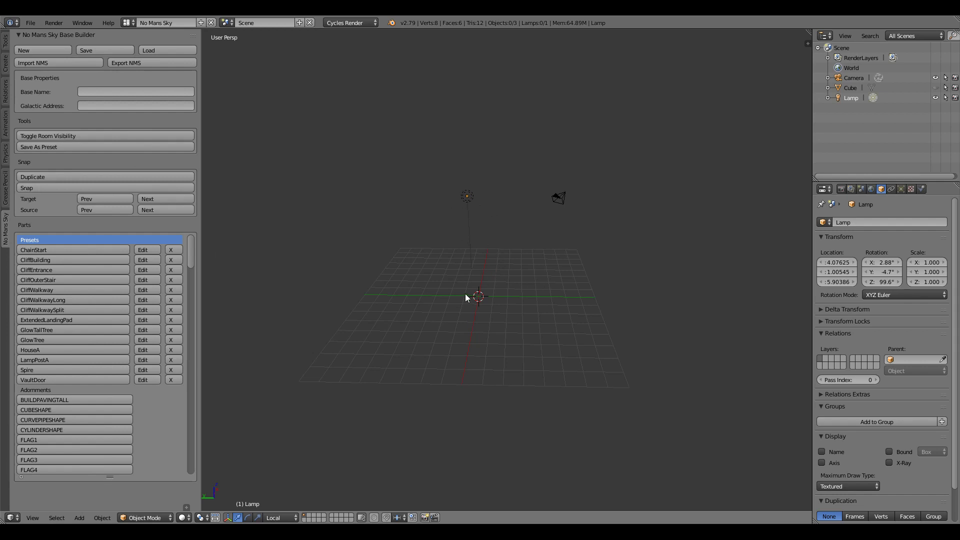
{"action": "mouse_move", "coordinate": [199, 250]}
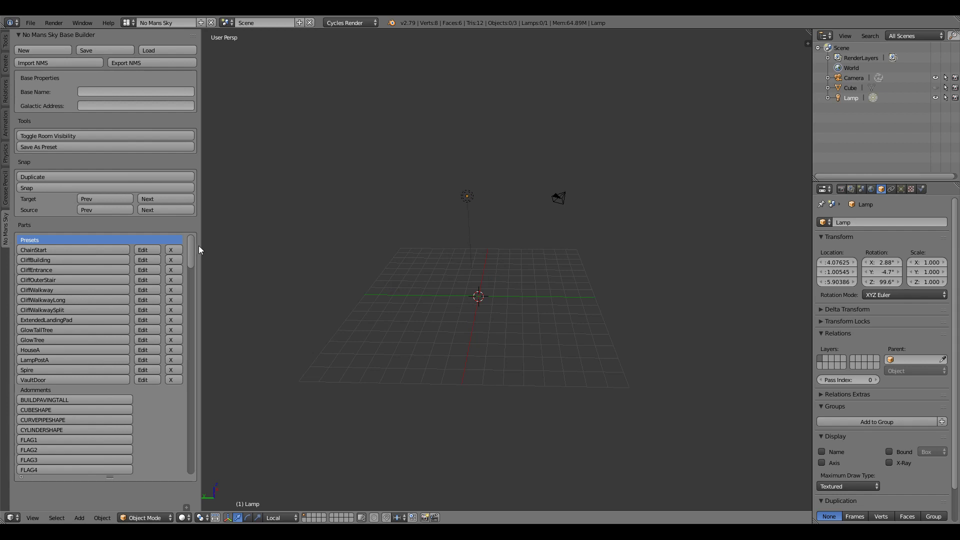
{"action": "mouse_move", "coordinate": [196, 248]}
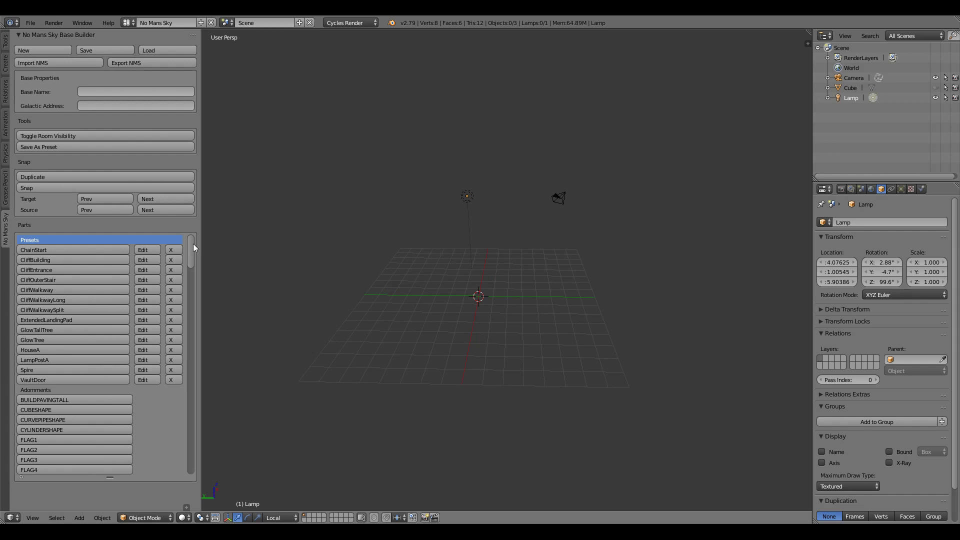
Add a CORRIDOR part from the Main section of the Parts list, creating CORRIDOR.019.
{"action": "scroll", "scroll_direction": "down", "scroll_amount": 3}
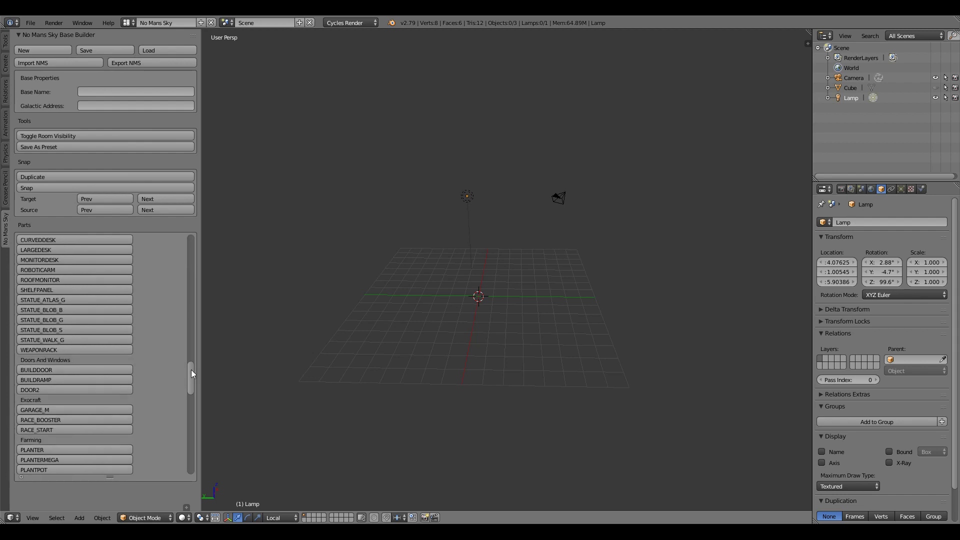
{"action": "scroll", "scroll_direction": "down", "scroll_amount": 3}
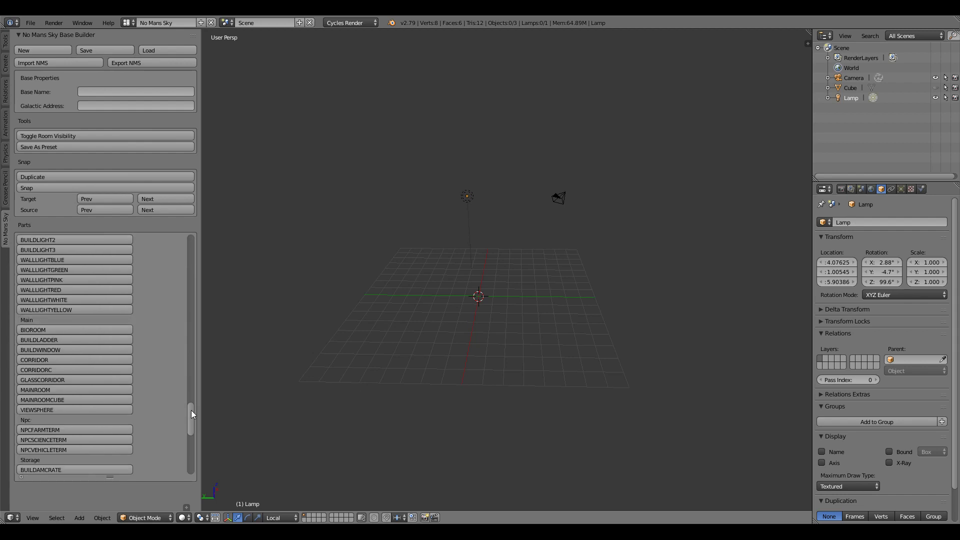
{"action": "scroll", "scroll_direction": "down", "scroll_amount": 3}
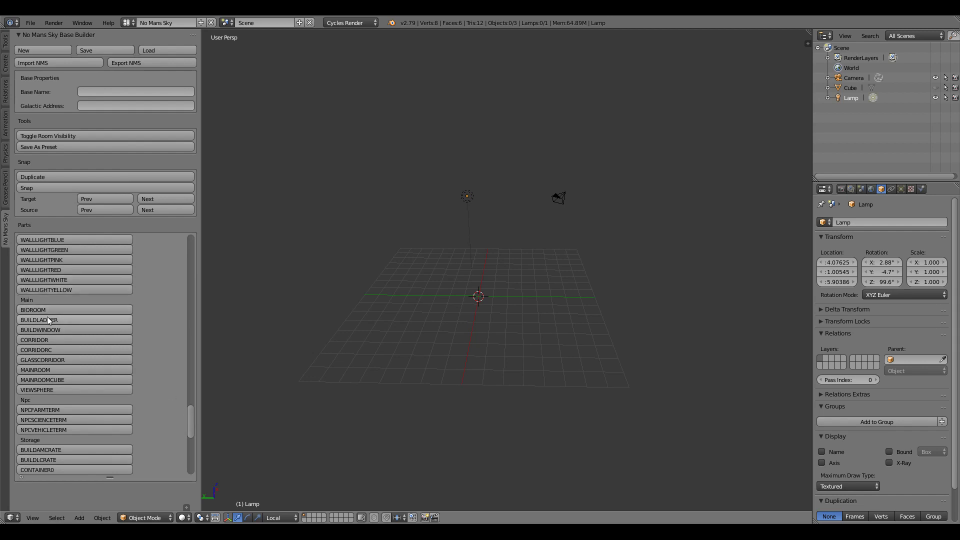
{"action": "left_click", "coordinate": [35, 340]}
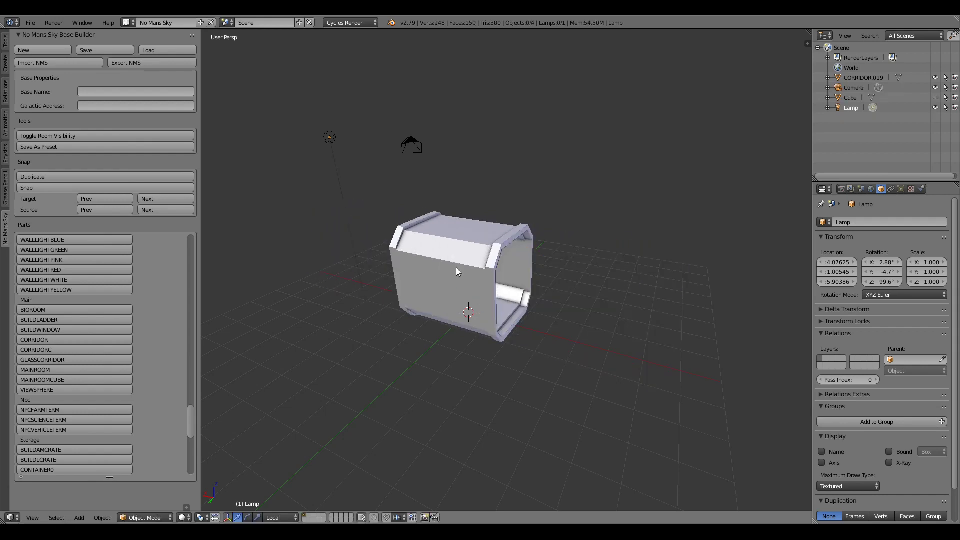
Select the new CORRIDOR.019 piece in the viewport.
{"action": "left_click", "coordinate": [459, 273]}
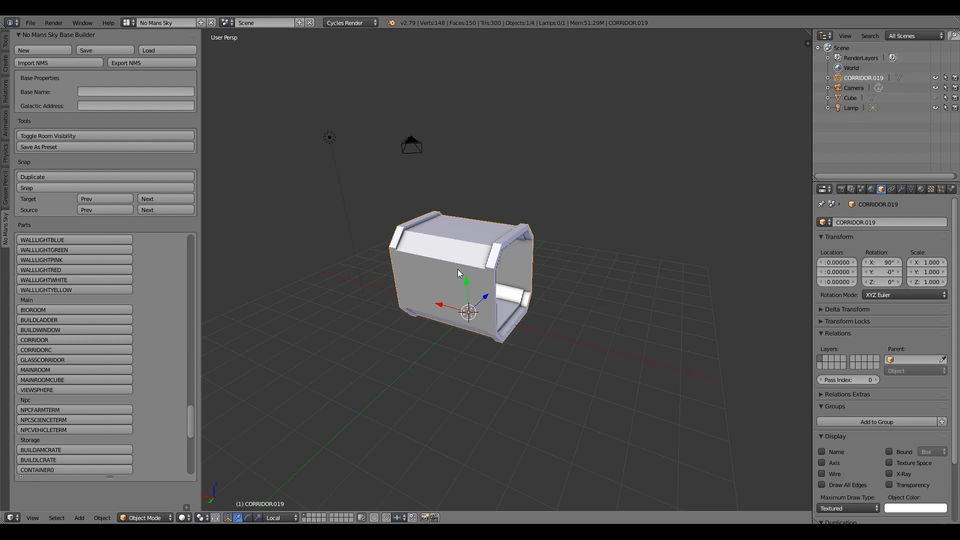
{"action": "mouse_move", "coordinate": [75, 340]}
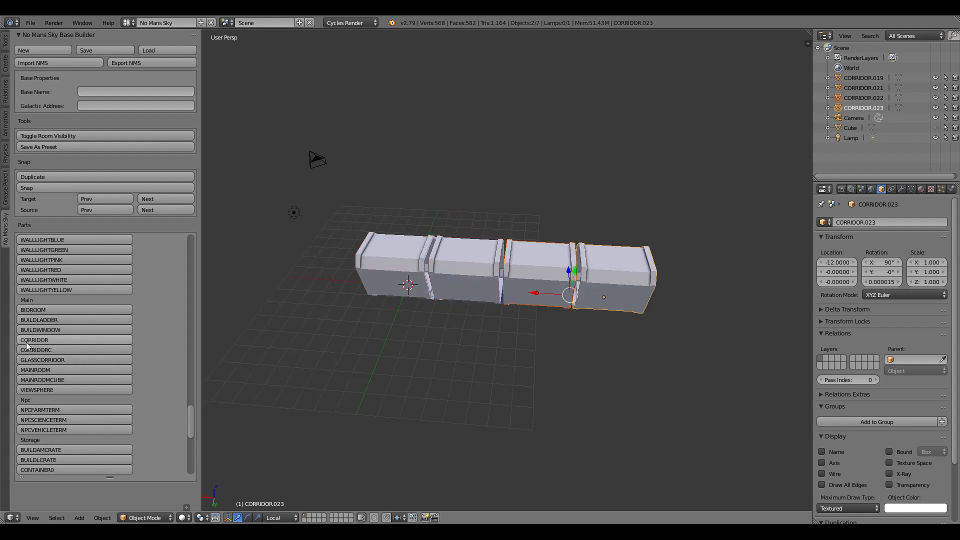
{"action": "mouse_move", "coordinate": [393, 267]}
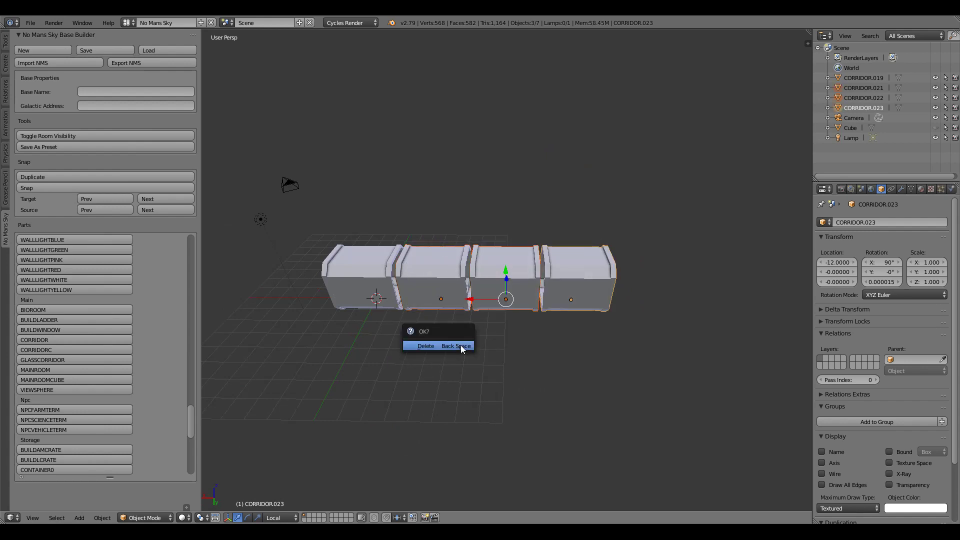
{"action": "left_click", "coordinate": [425, 345]}
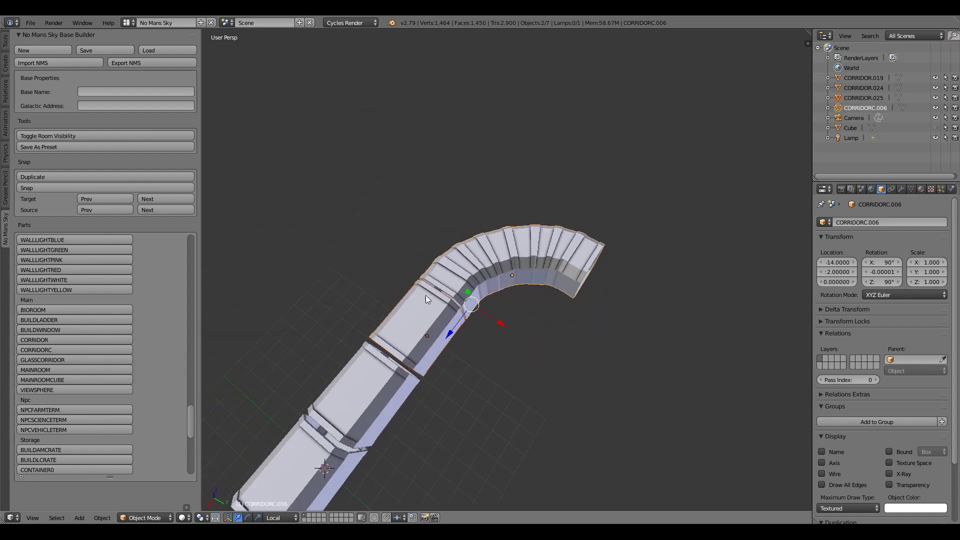
{"action": "mouse_move", "coordinate": [468, 179]}
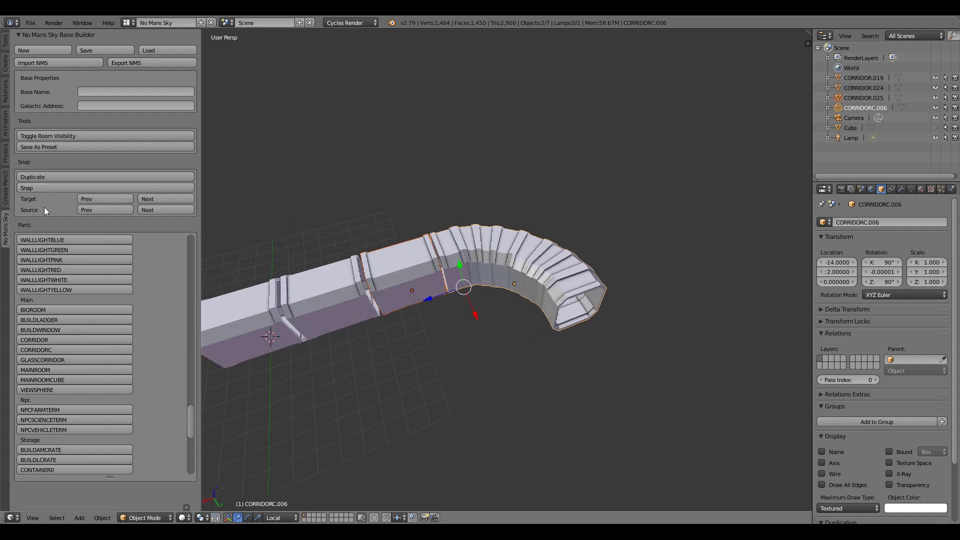
{"action": "mouse_move", "coordinate": [147, 210]}
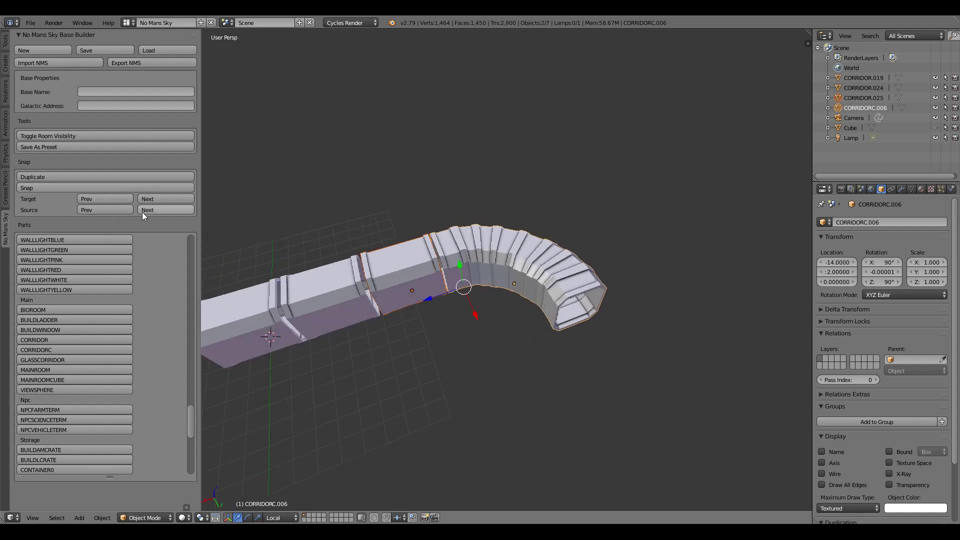
{"action": "mouse_move", "coordinate": [494, 297]}
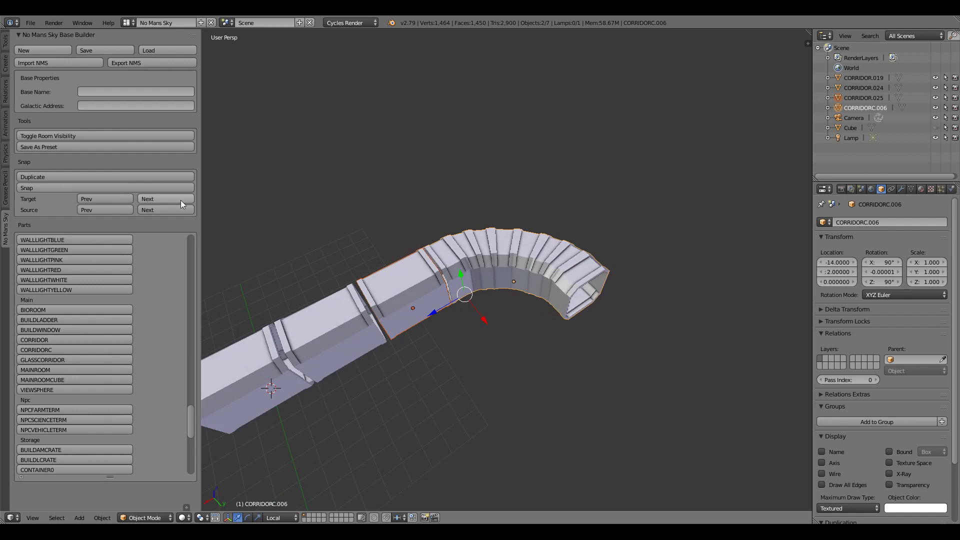
{"action": "mouse_move", "coordinate": [26, 215]}
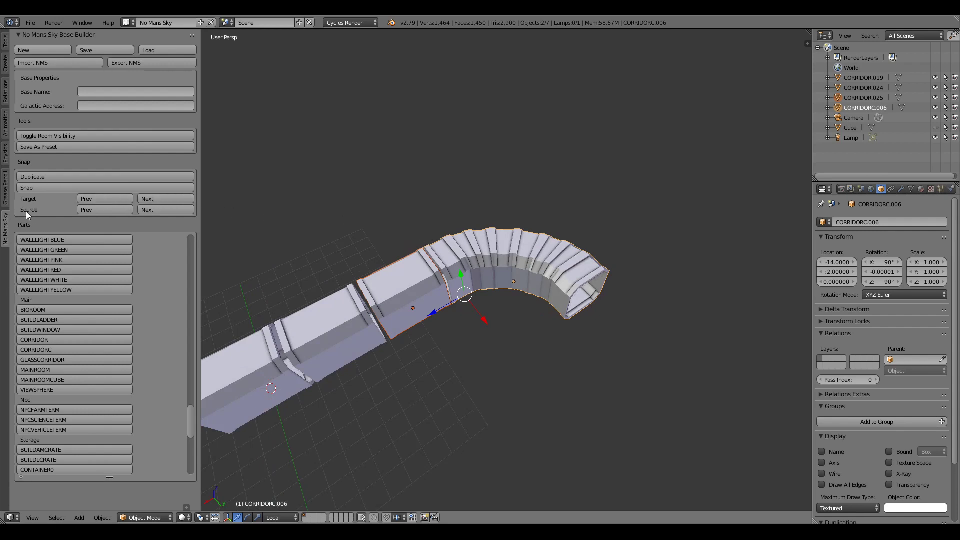
Cycle the snap point so curved CORRIDORC.006 joins the straight corridor's other end.
{"action": "left_click", "coordinate": [147, 209]}
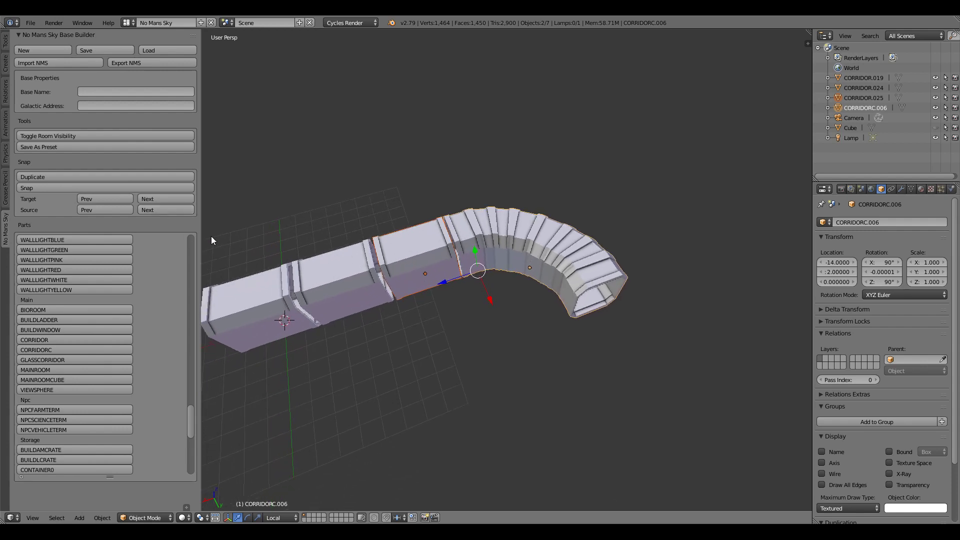
{"action": "mouse_move", "coordinate": [57, 200]}
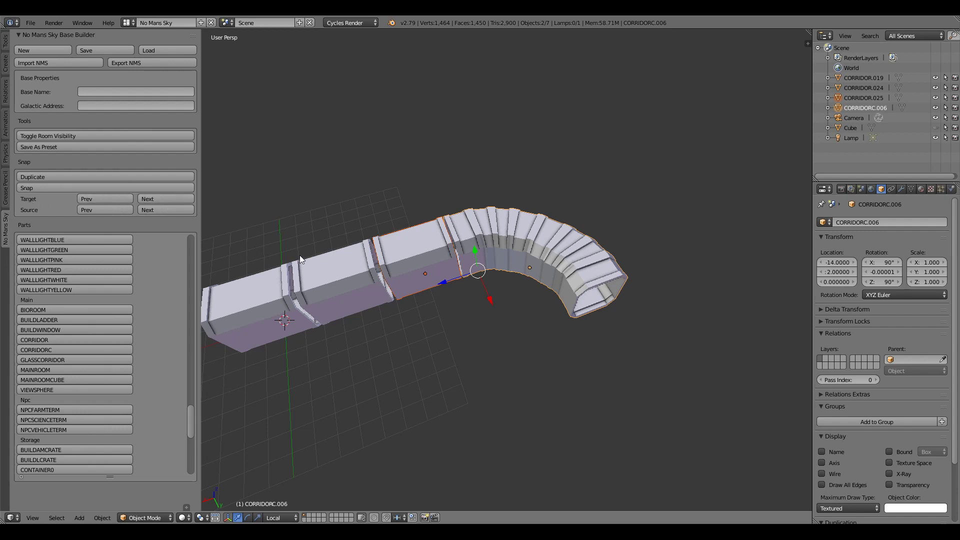
{"action": "mouse_move", "coordinate": [478, 279]}
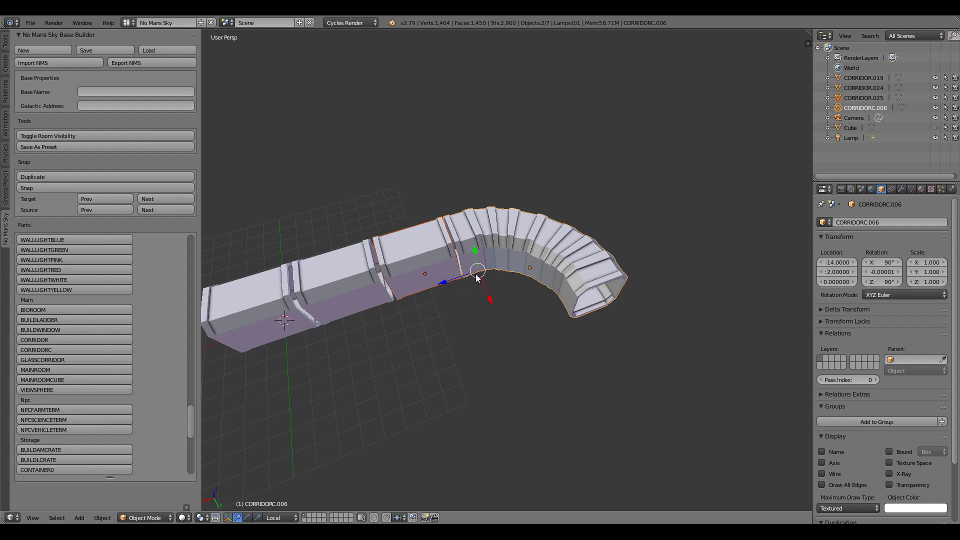
{"action": "mouse_move", "coordinate": [474, 277]}
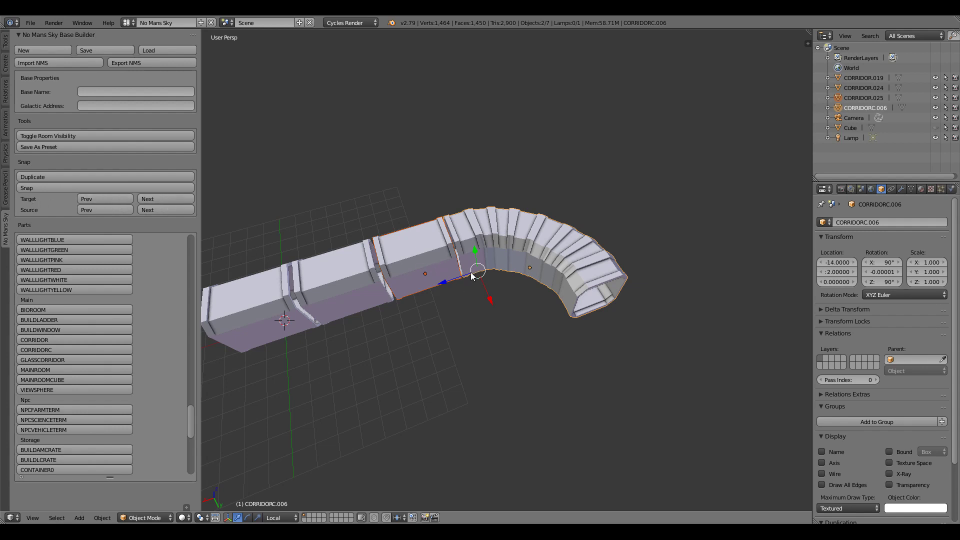
{"action": "mouse_move", "coordinate": [467, 288]}
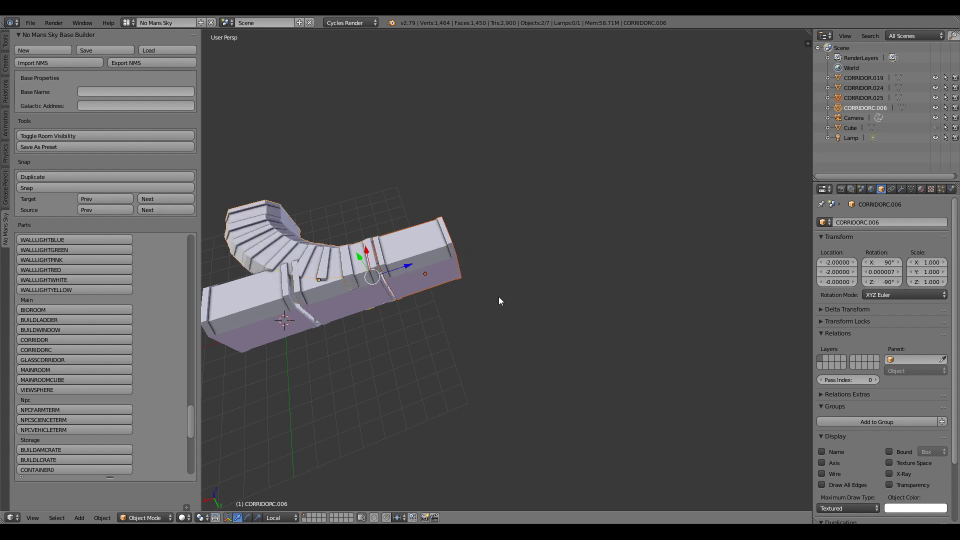
{"action": "mouse_move", "coordinate": [262, 219]}
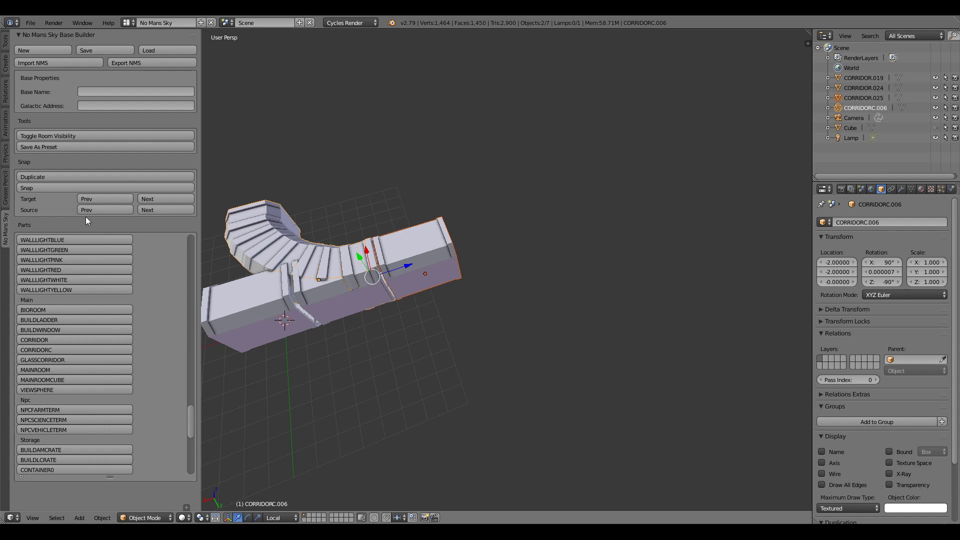
{"action": "mouse_move", "coordinate": [147, 210]}
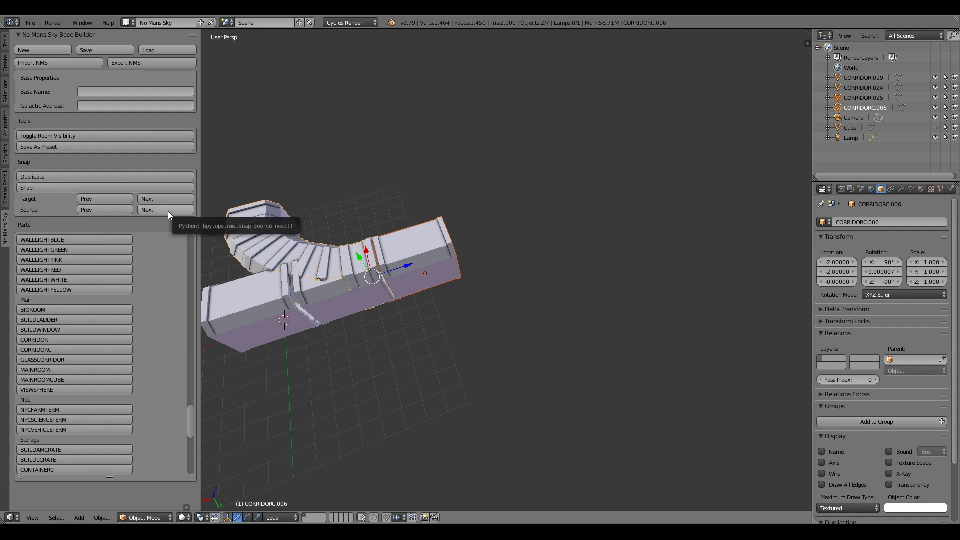
Add curved CORRIDORC.007 and straight corridor sections to form a U-shaped run.
{"action": "left_click", "coordinate": [165, 209]}
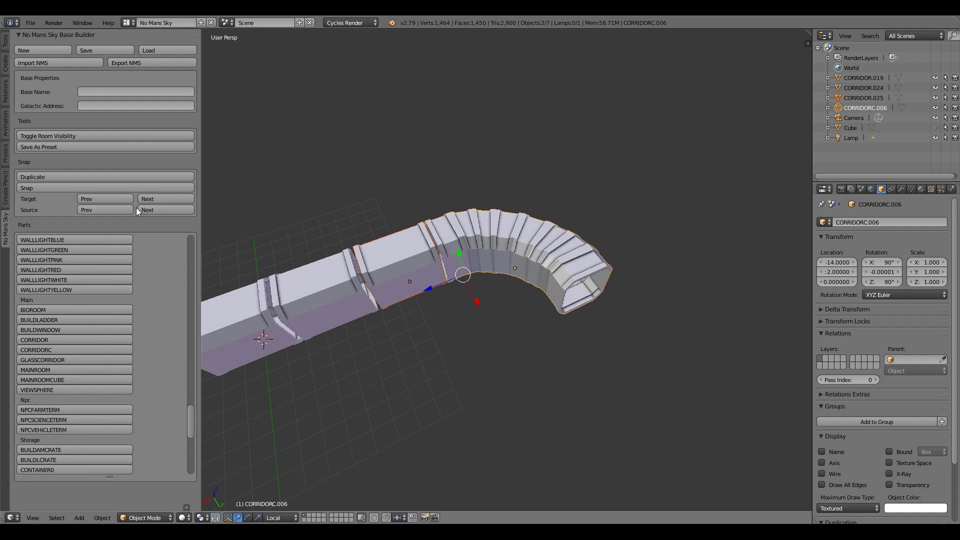
{"action": "mouse_move", "coordinate": [35, 213]}
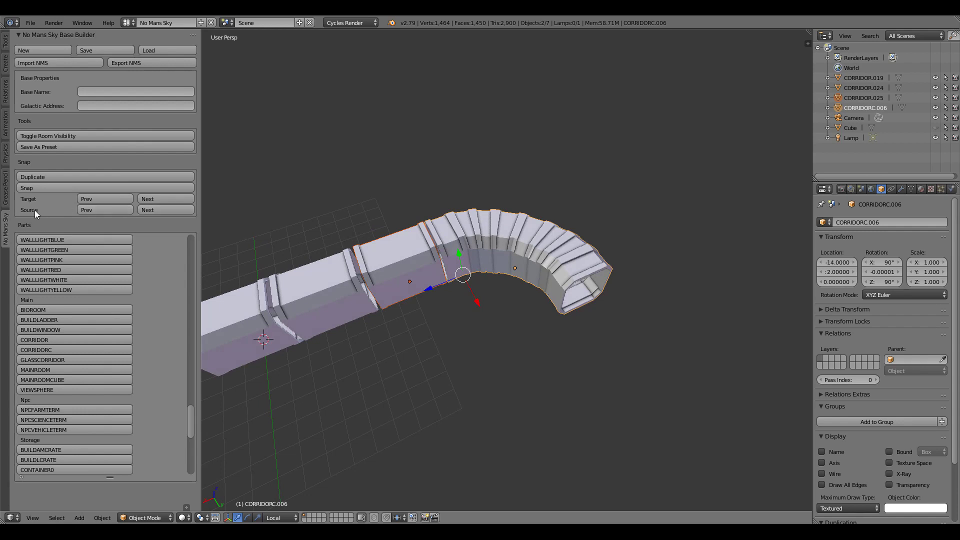
{"action": "mouse_move", "coordinate": [461, 251]}
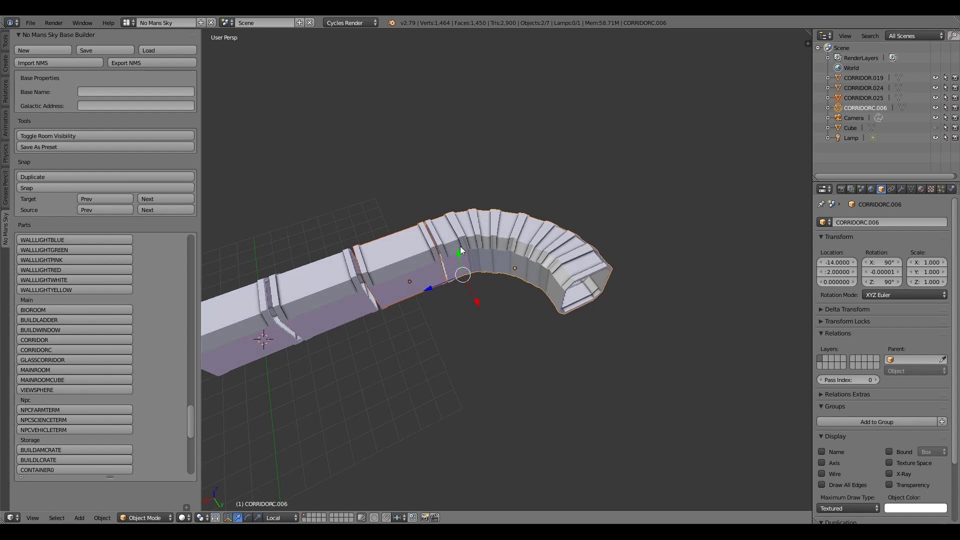
{"action": "mouse_move", "coordinate": [461, 248]}
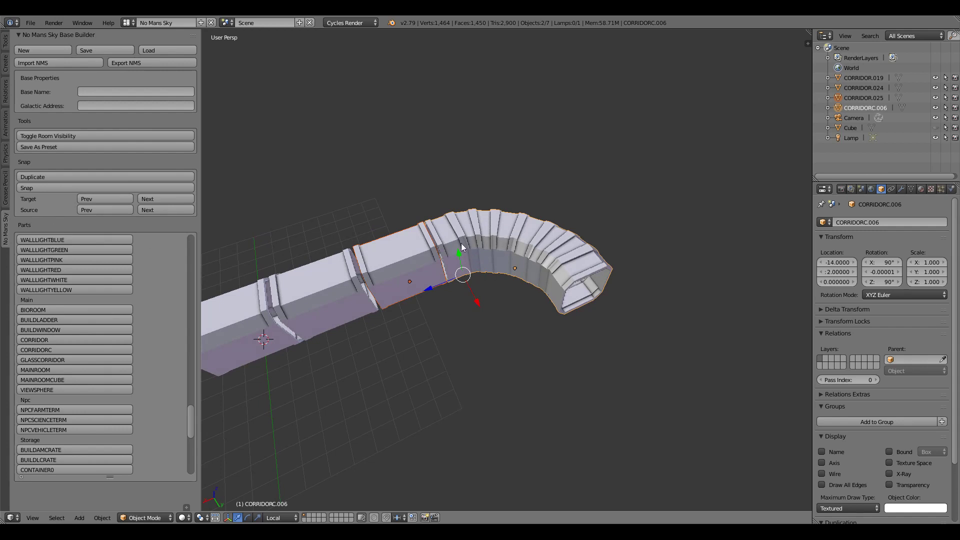
{"action": "mouse_move", "coordinate": [495, 206]}
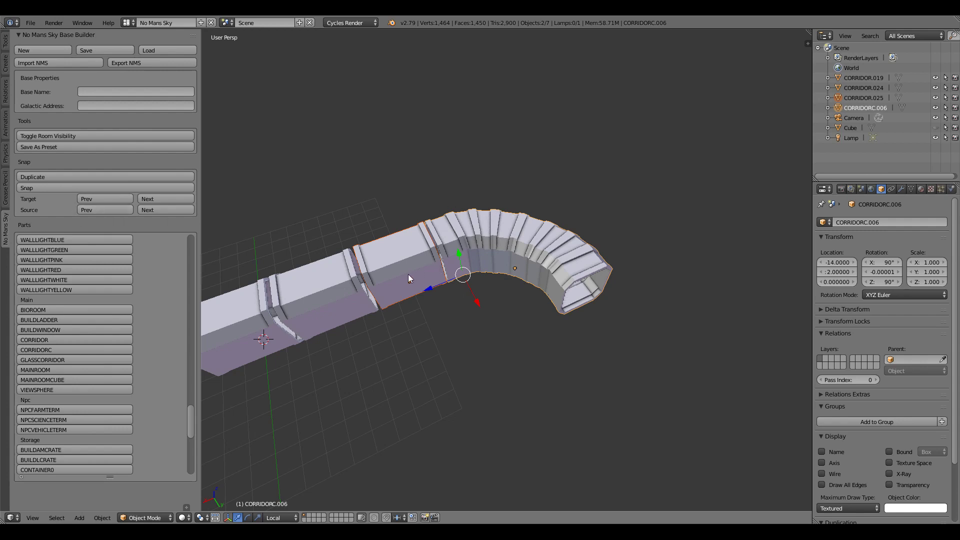
{"action": "mouse_move", "coordinate": [457, 278]}
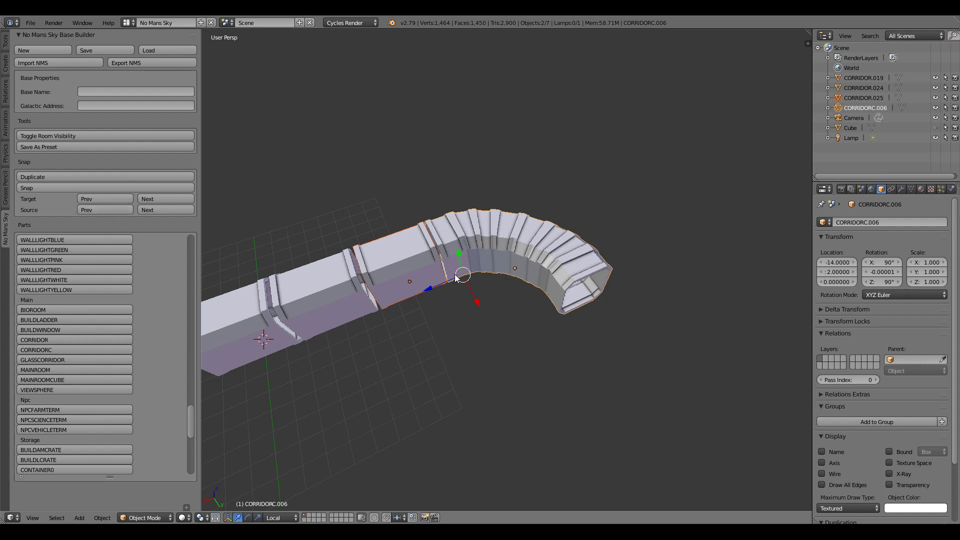
{"action": "mouse_move", "coordinate": [297, 248]}
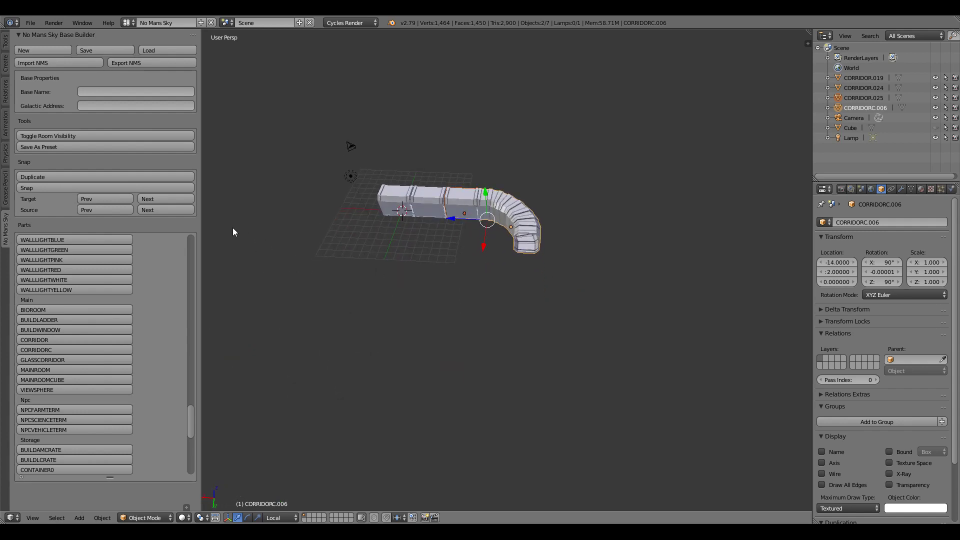
{"action": "left_click", "coordinate": [105, 177]}
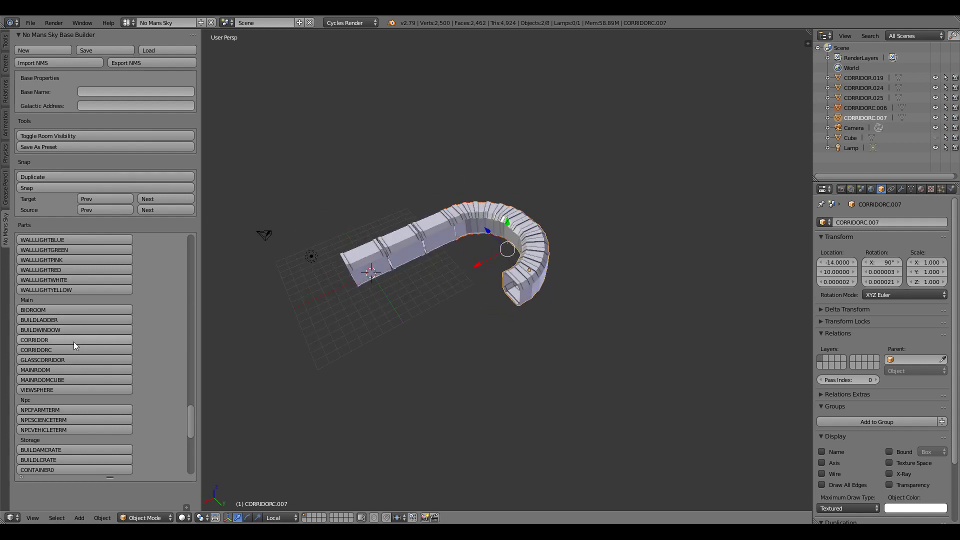
{"action": "left_click", "coordinate": [105, 176]}
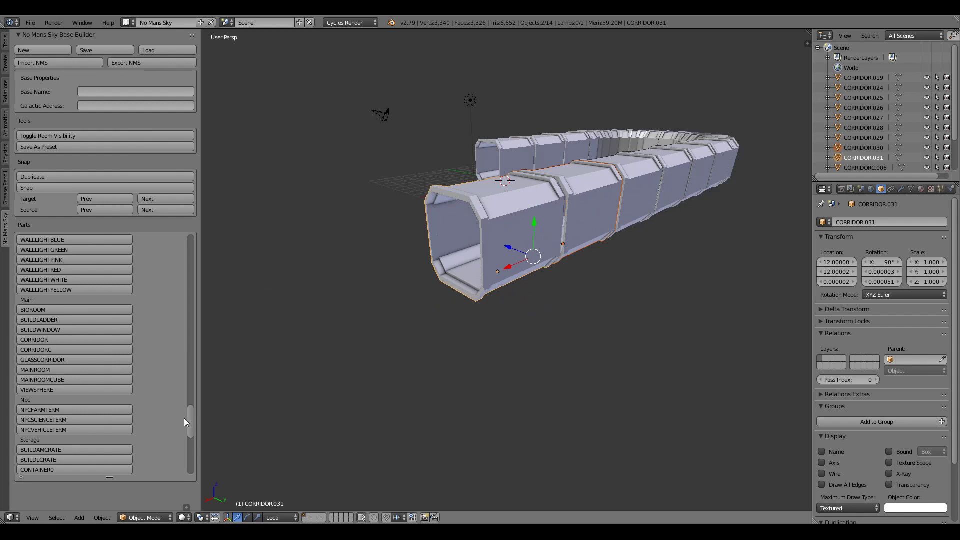
Snap a ramp to the door end, cycling target points, and add a second ramp section.
{"action": "scroll", "scroll_direction": "down", "scroll_amount": 3}
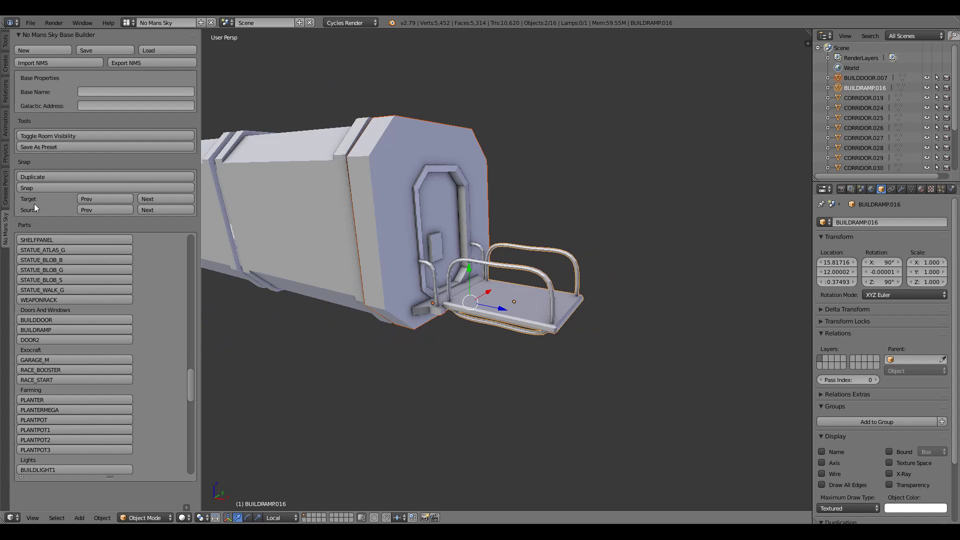
{"action": "mouse_move", "coordinate": [164, 199]}
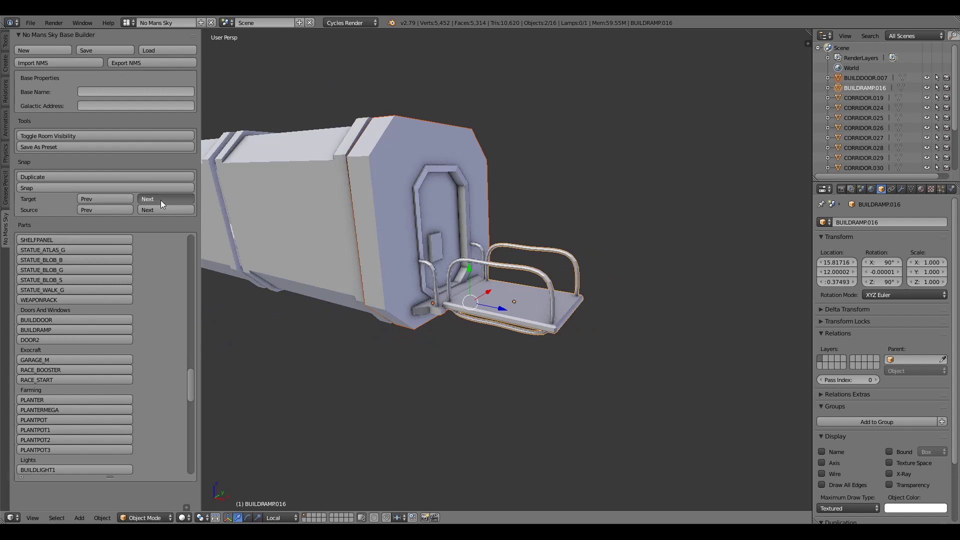
{"action": "left_click", "coordinate": [147, 199]}
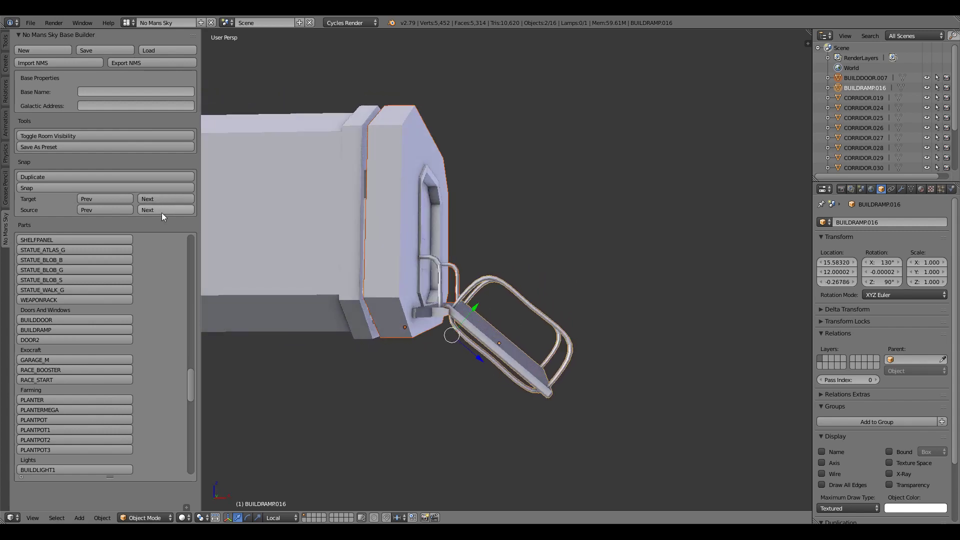
{"action": "left_click", "coordinate": [147, 199]}
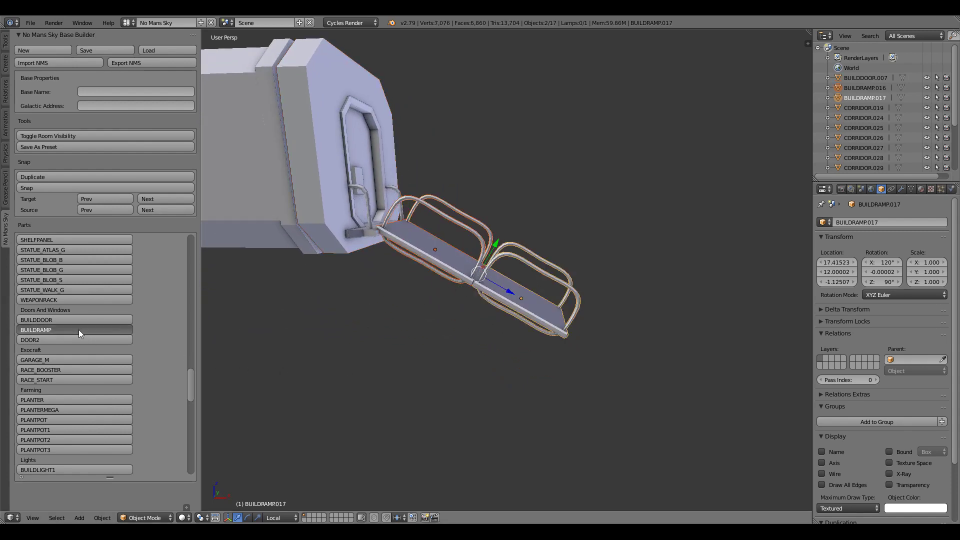
{"action": "left_click", "coordinate": [104, 177]}
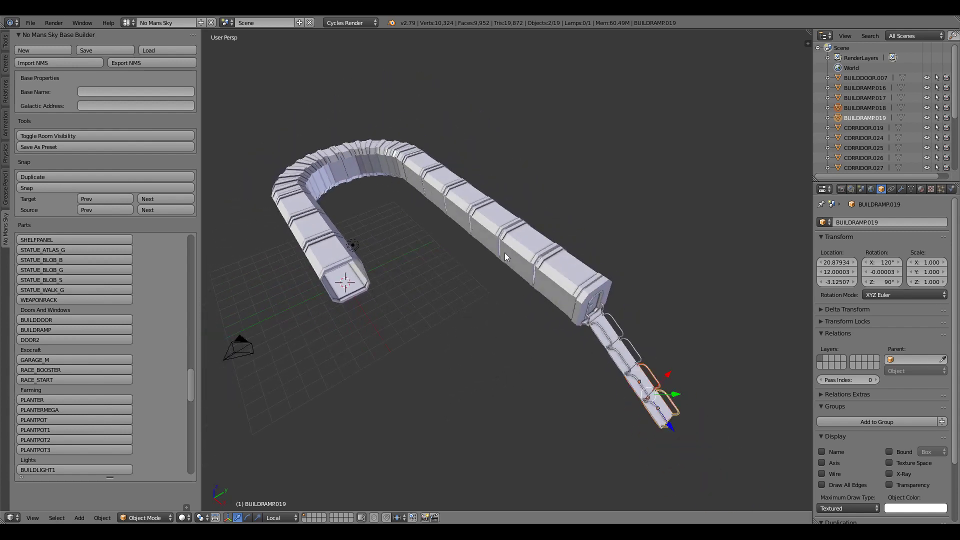
Select the open-ended first corridor section for the next attachment.
{"action": "left_click", "coordinate": [353, 275]}
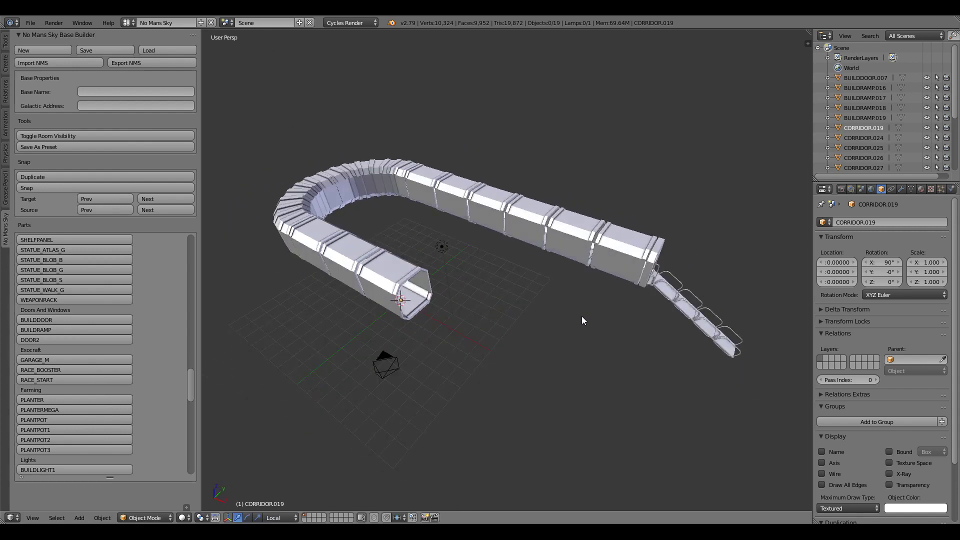
{"action": "left_click", "coordinate": [401, 301]}
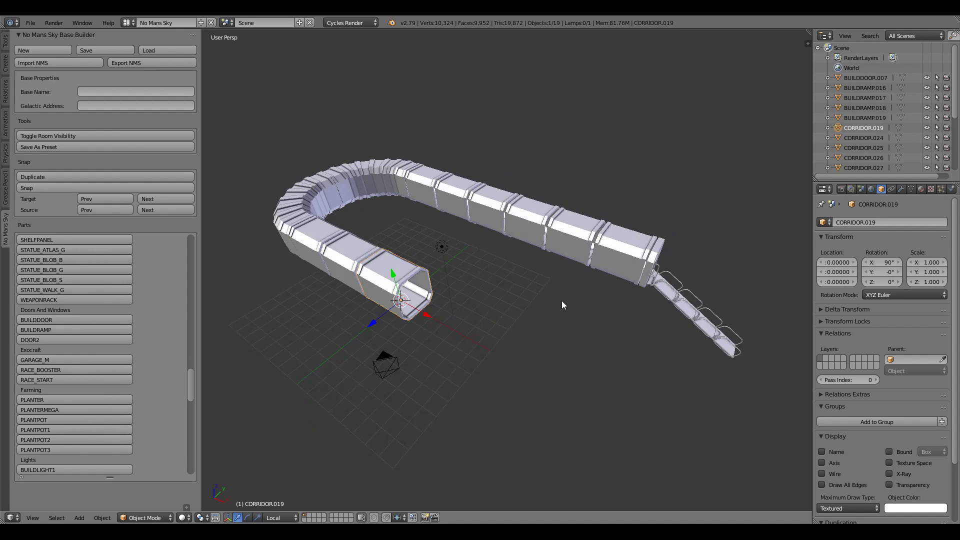
{"action": "mouse_move", "coordinate": [534, 268]}
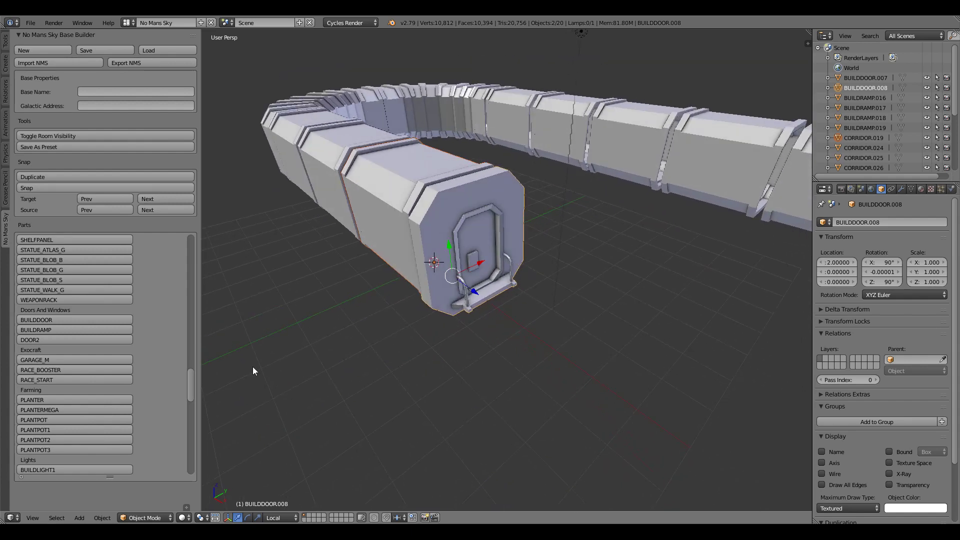
{"action": "mouse_move", "coordinate": [82, 330]}
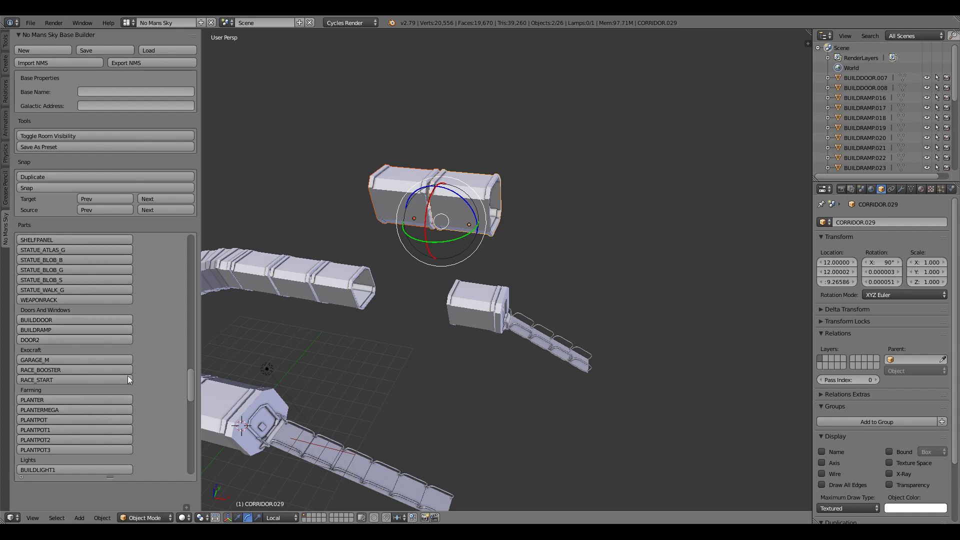
Add another corridor part and scroll the Parts list for door and ramp pieces.
{"action": "left_click", "coordinate": [104, 177]}
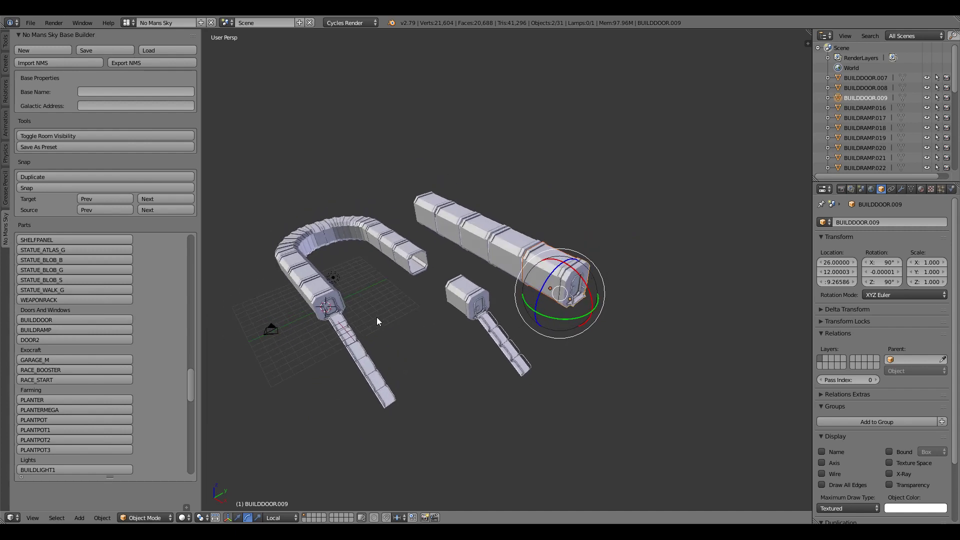
{"action": "scroll", "scroll_direction": "down", "scroll_amount": 3}
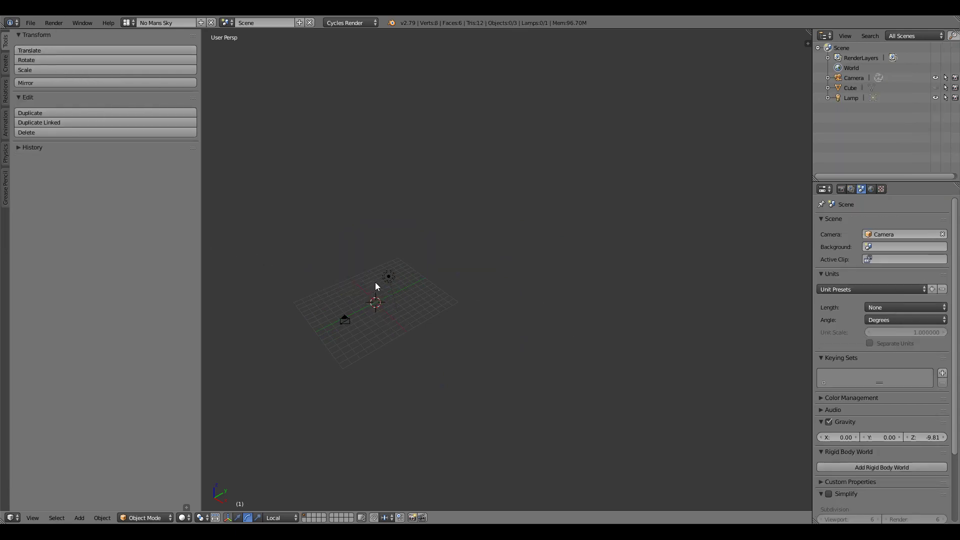
Select the lamp and scroll the Parts list toward the W_FLOOR tile.
{"action": "left_click", "coordinate": [388, 276]}
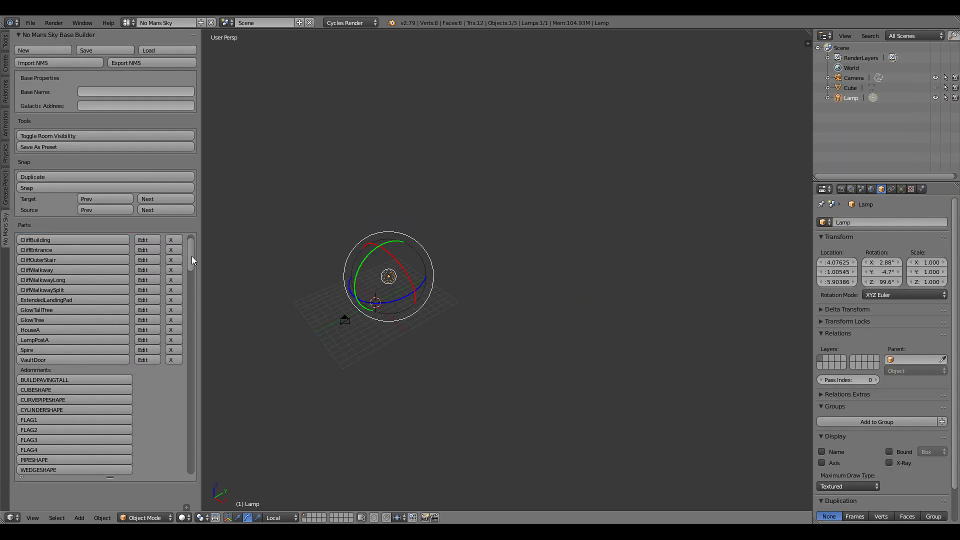
{"action": "scroll", "scroll_direction": "down", "scroll_amount": 3}
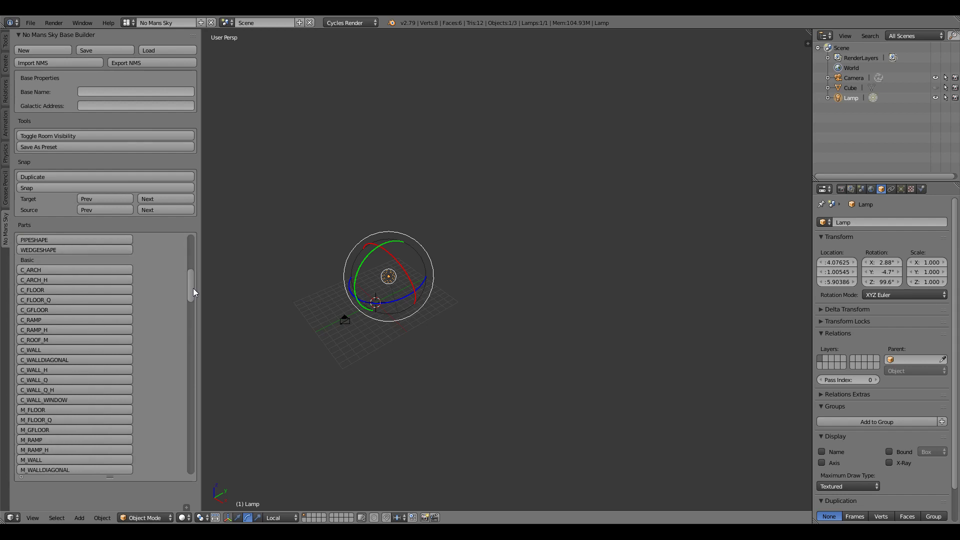
{"action": "scroll", "scroll_direction": "down", "scroll_amount": 3}
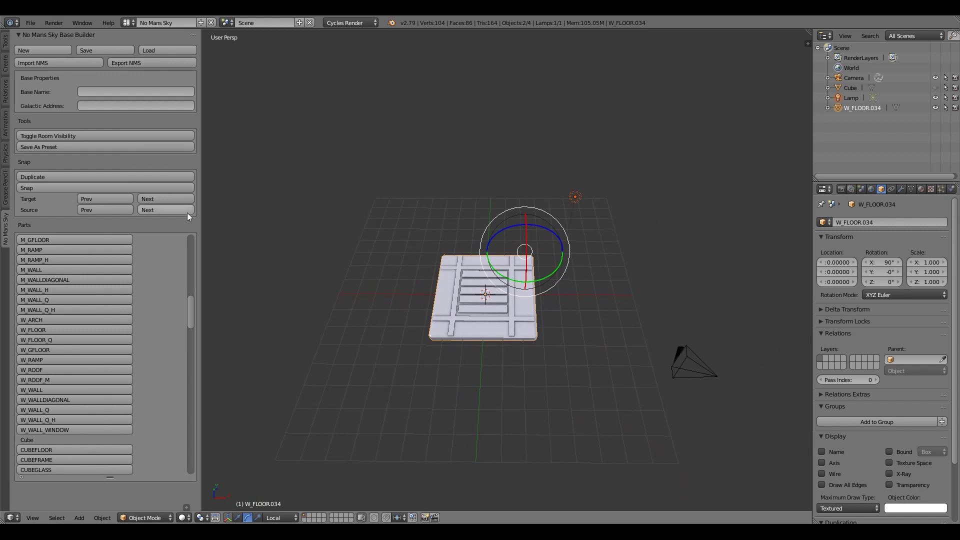
{"action": "mouse_move", "coordinate": [99, 334]}
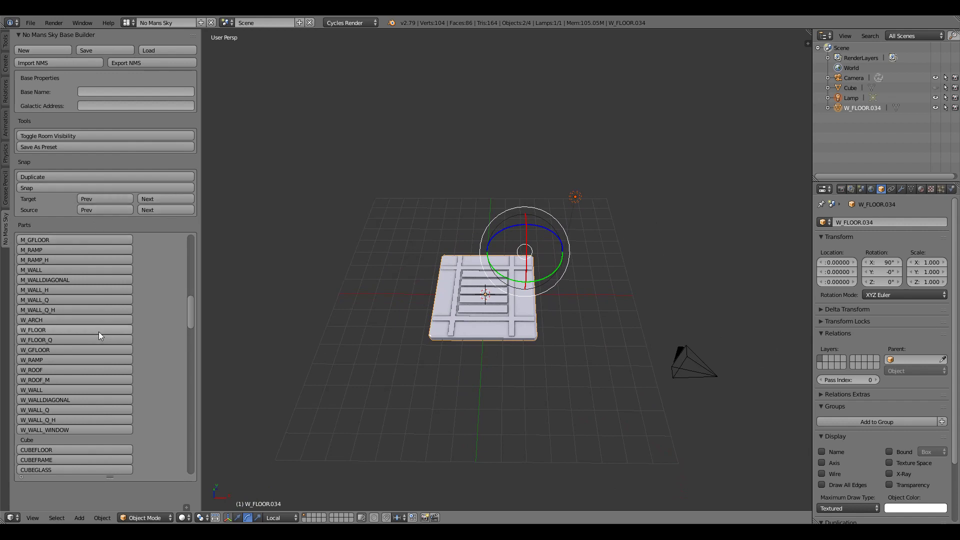
{"action": "mouse_move", "coordinate": [54, 386]}
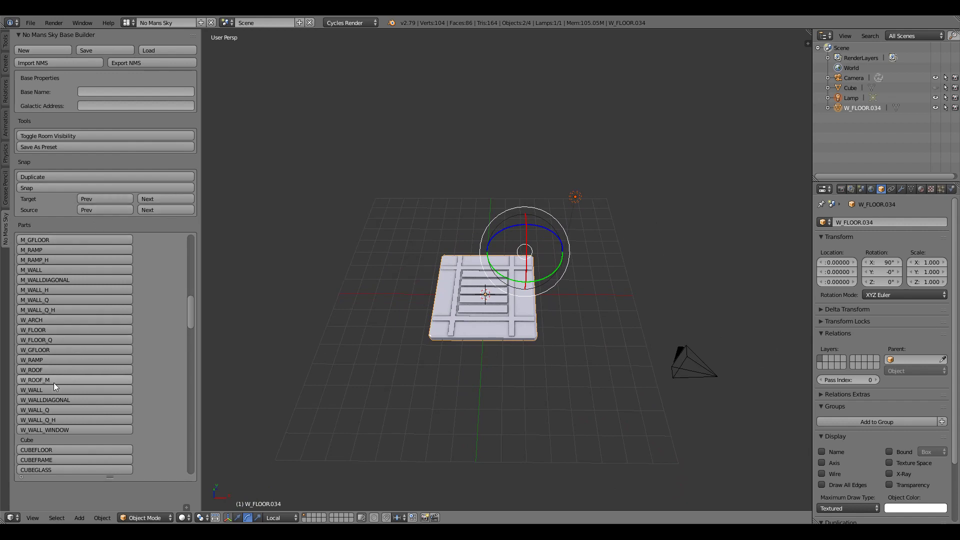
{"action": "mouse_move", "coordinate": [49, 374]}
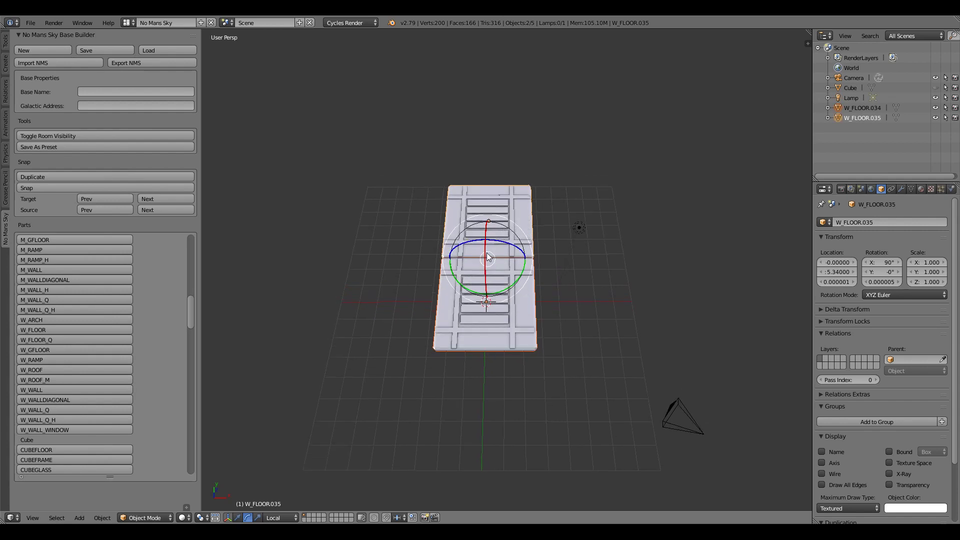
{"action": "mouse_move", "coordinate": [483, 394]}
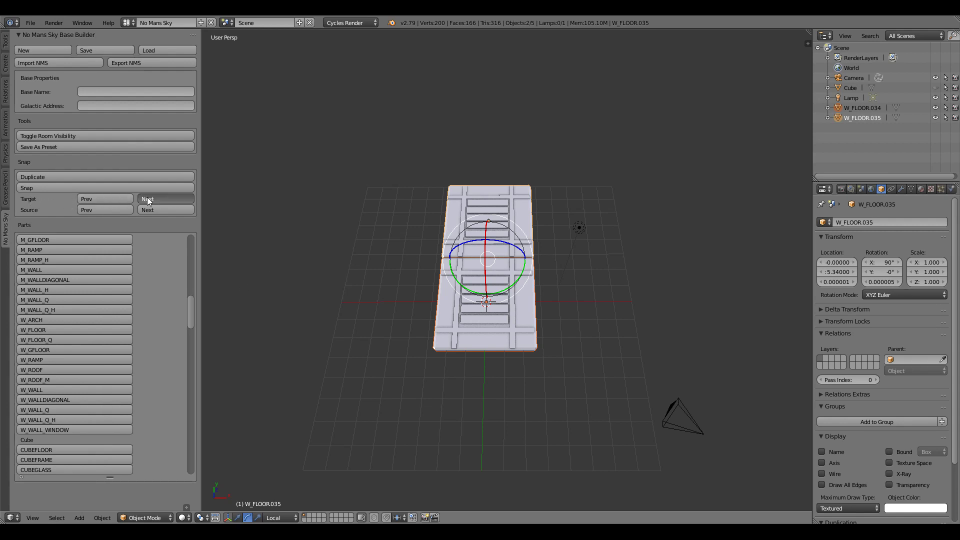
Cycle Target/Source snap points to attach duplicated W_FLOOR tiles into the ring.
{"action": "left_click", "coordinate": [147, 199]}
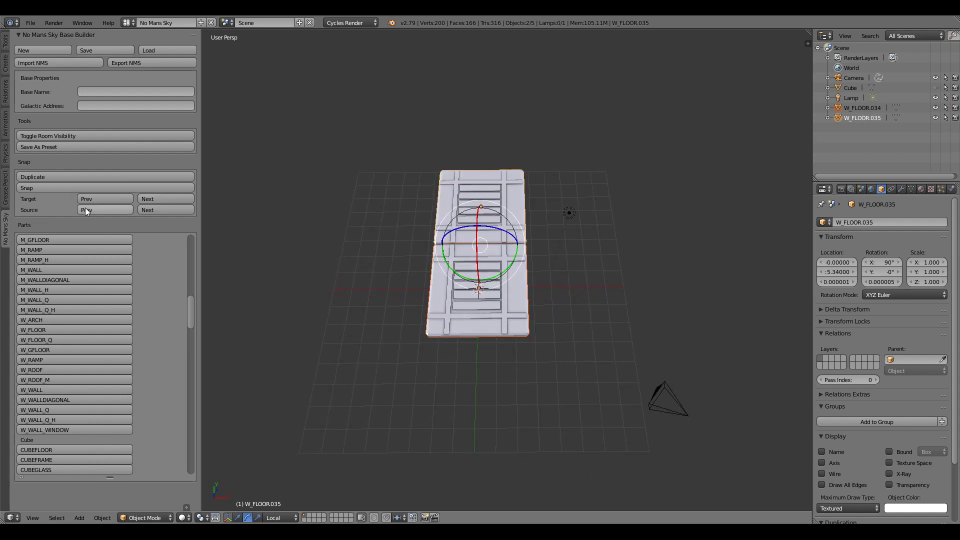
{"action": "left_click", "coordinate": [147, 210]}
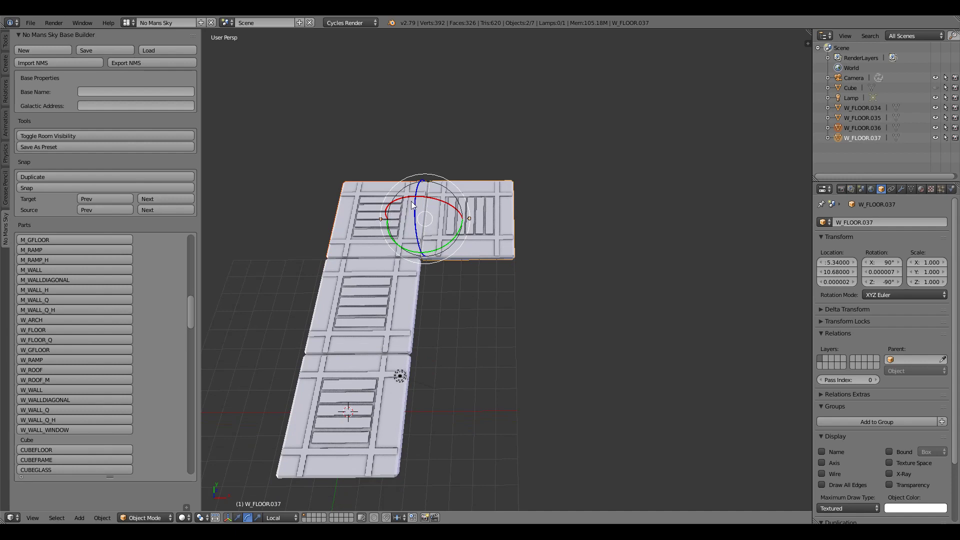
{"action": "mouse_move", "coordinate": [182, 231]}
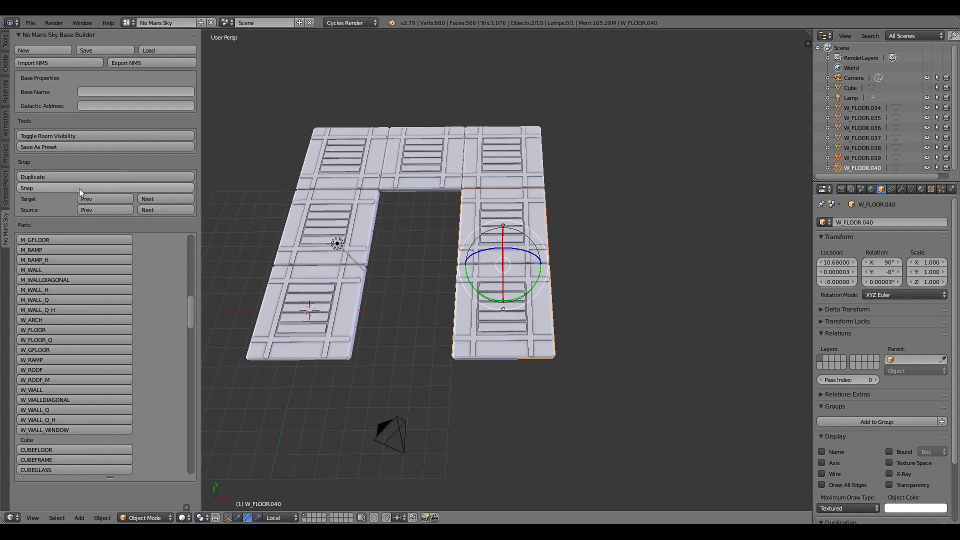
{"action": "left_click", "coordinate": [147, 210]}
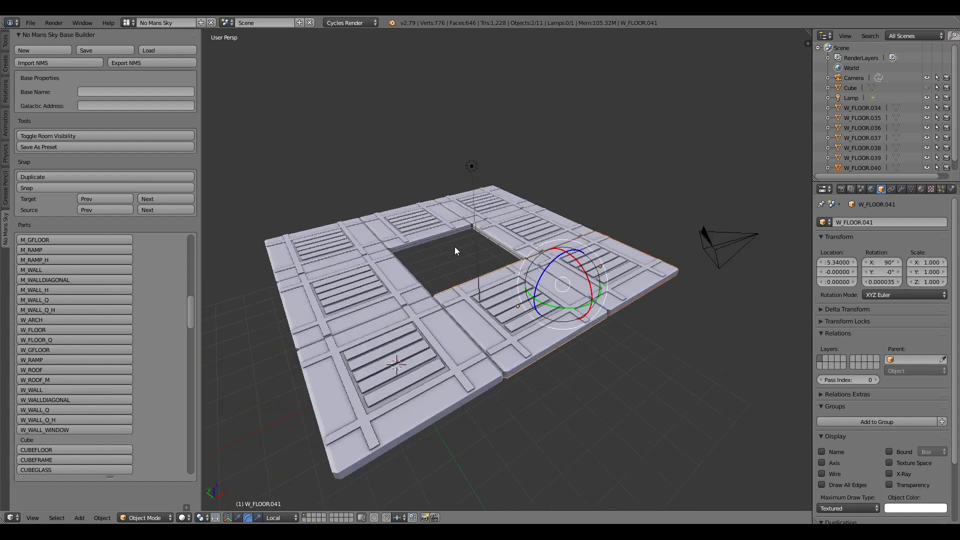
{"action": "mouse_move", "coordinate": [185, 371]}
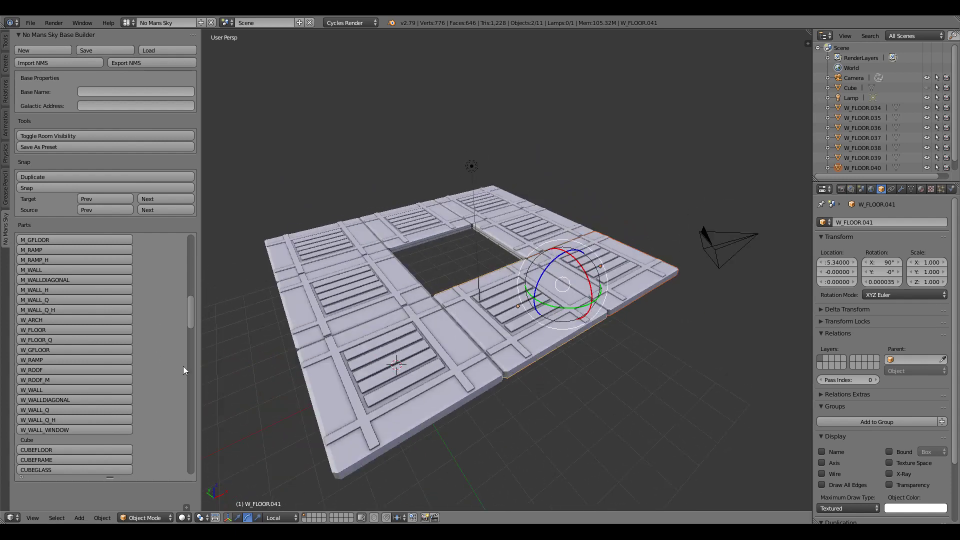
Add a W_WALL panel, W_WALL.045, onto the floor ring's inner edge.
{"action": "left_click", "coordinate": [31, 390]}
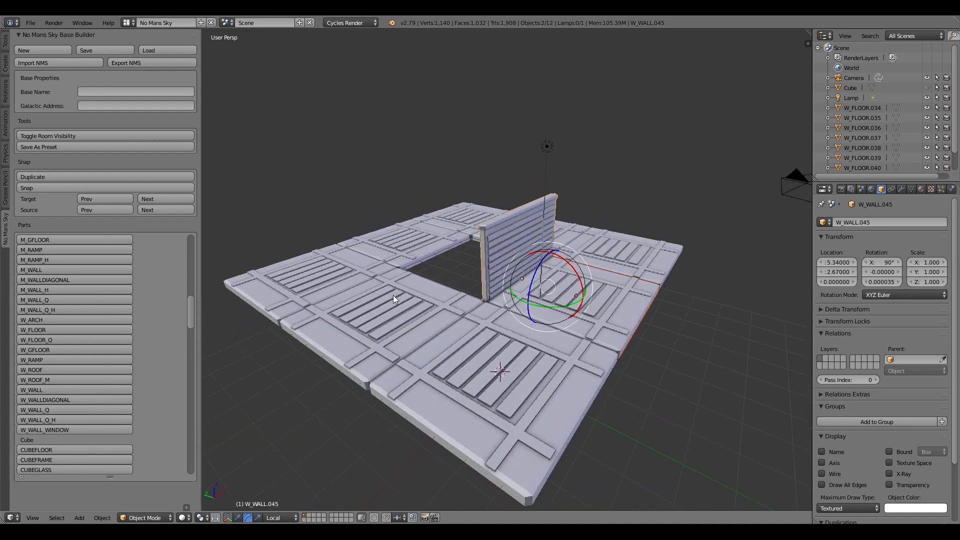
{"action": "mouse_move", "coordinate": [46, 180]}
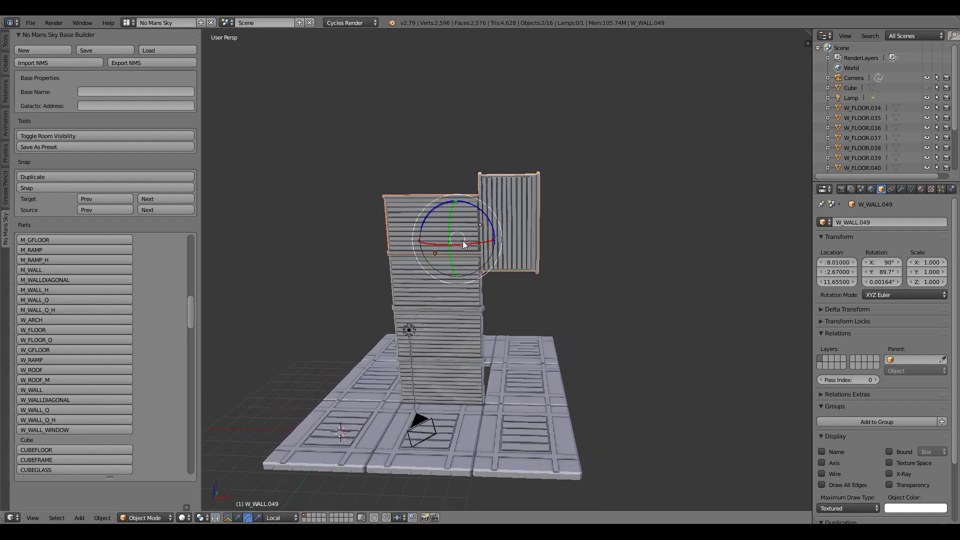
{"action": "mouse_move", "coordinate": [500, 189]}
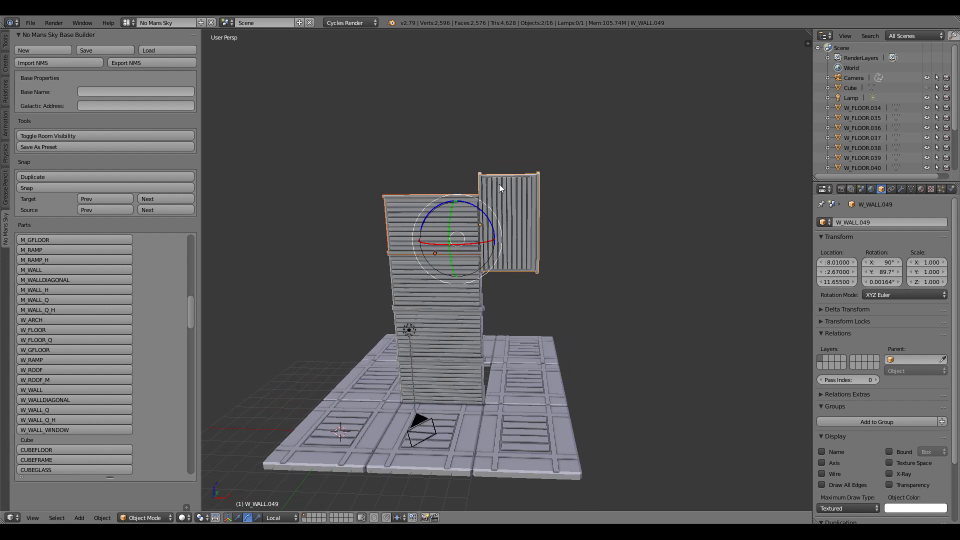
{"action": "mouse_move", "coordinate": [540, 210]}
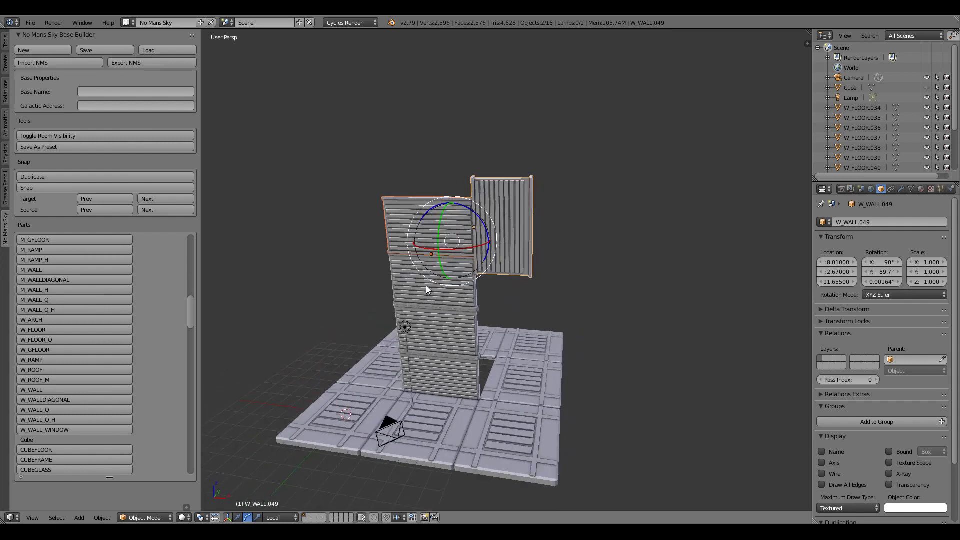
{"action": "mouse_move", "coordinate": [147, 210]}
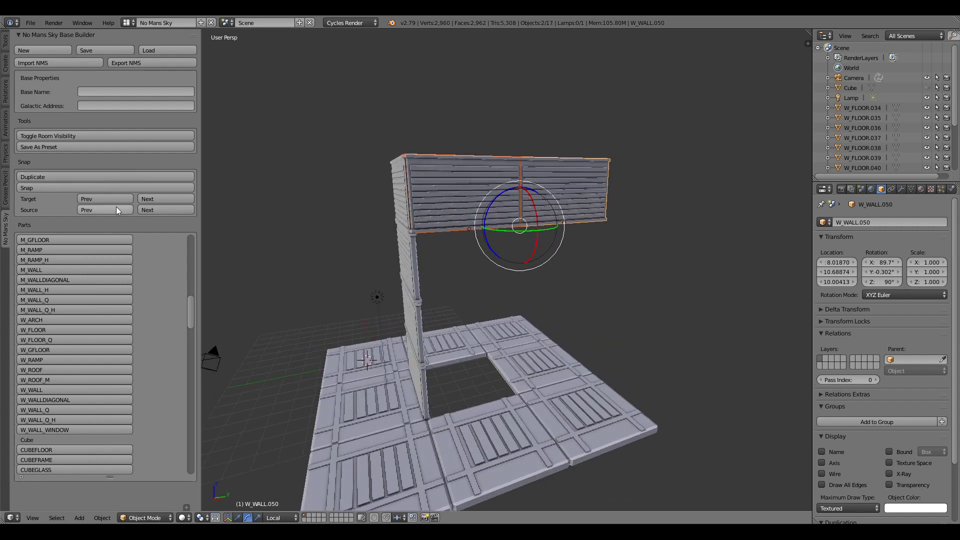
Duplicate a wall panel and cycle snap points to stack it on the pillar's next side.
{"action": "left_click", "coordinate": [147, 198]}
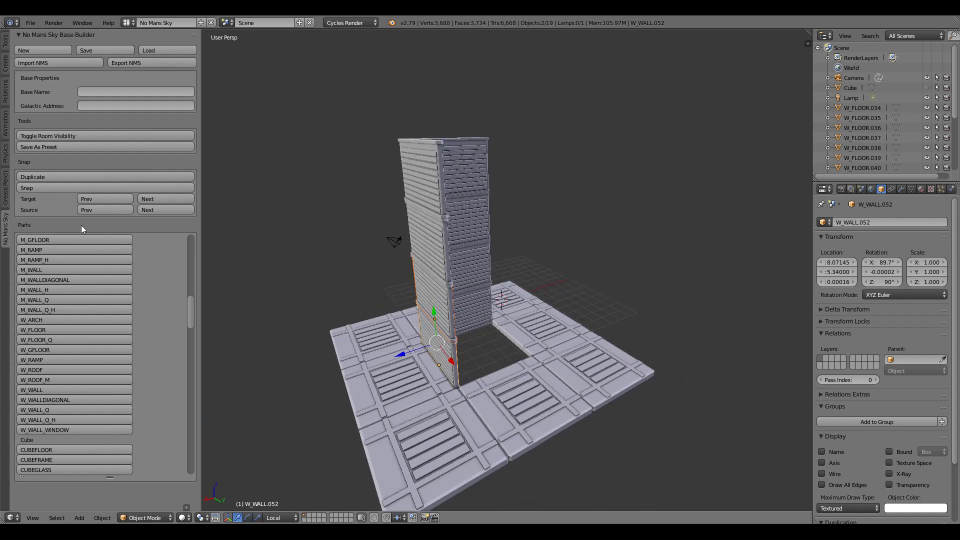
{"action": "left_click", "coordinate": [147, 198]}
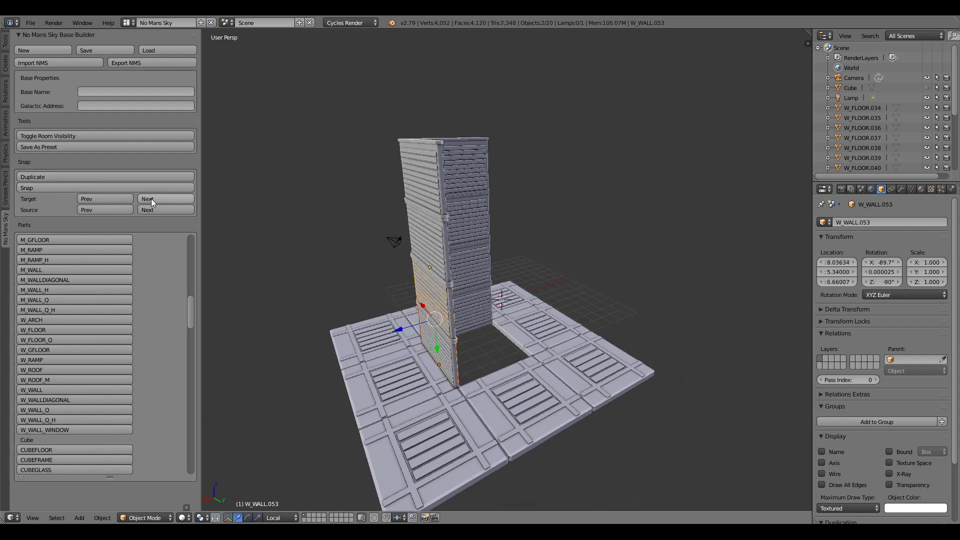
{"action": "left_click", "coordinate": [147, 210]}
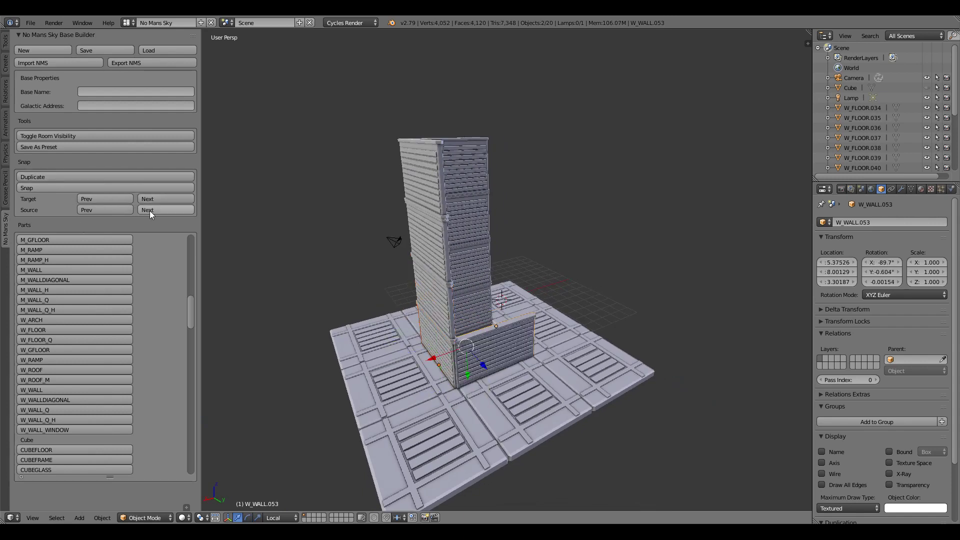
{"action": "left_click", "coordinate": [147, 210]}
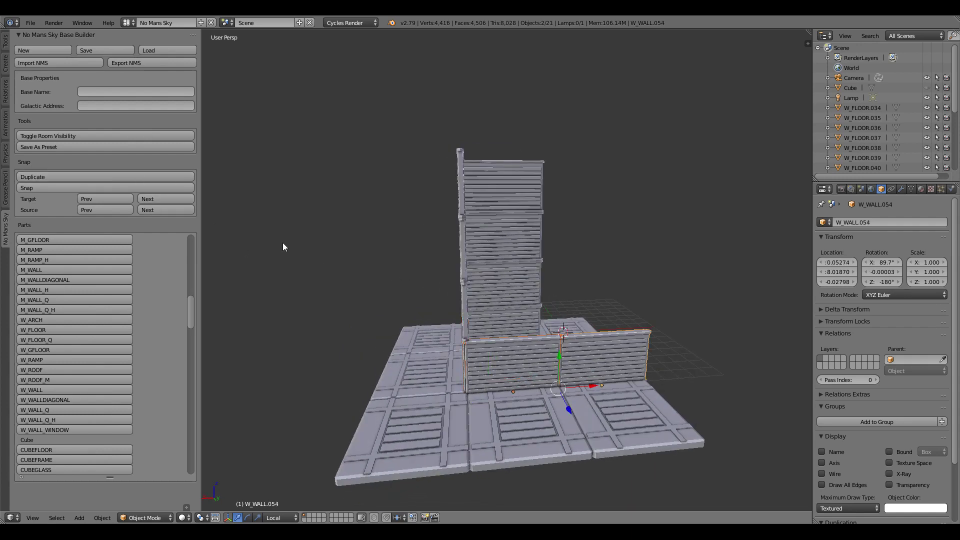
{"action": "left_click", "coordinate": [147, 198]}
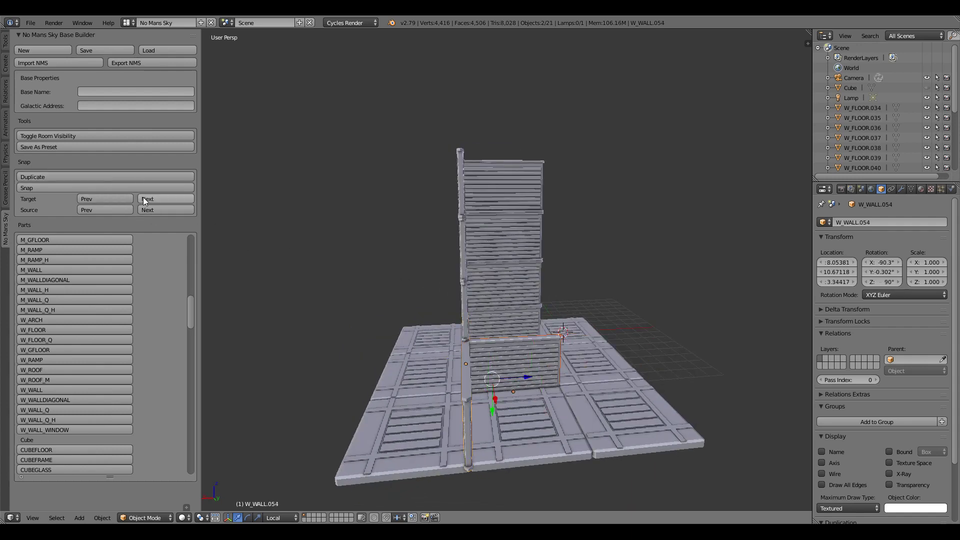
{"action": "left_click", "coordinate": [147, 210]}
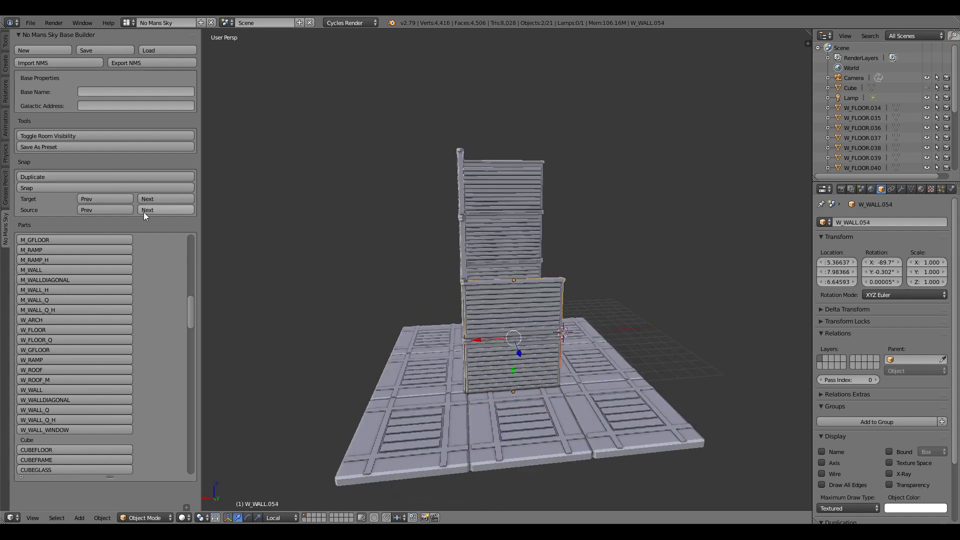
Add and reposition further wall panels to complete the four-sided stacked tower.
{"action": "left_click", "coordinate": [104, 177]}
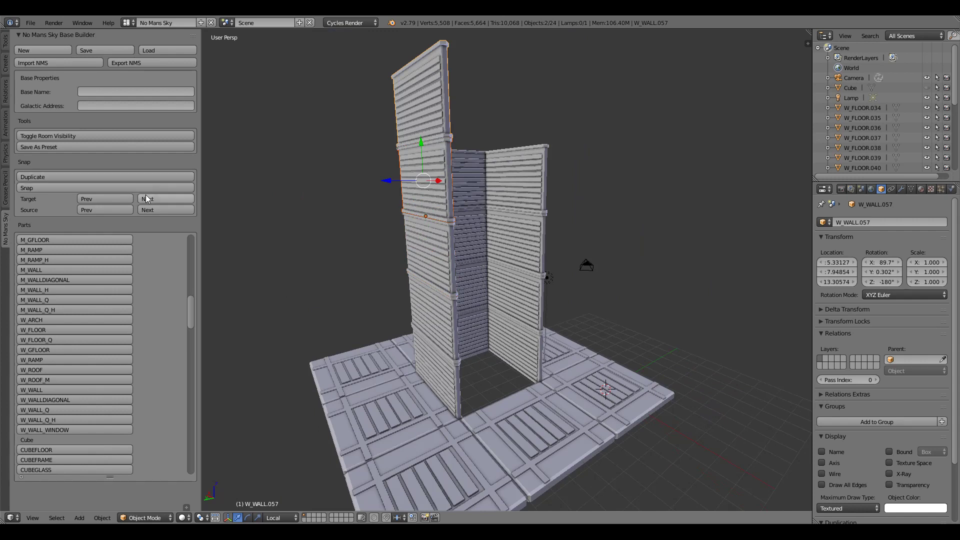
{"action": "left_click", "coordinate": [147, 198]}
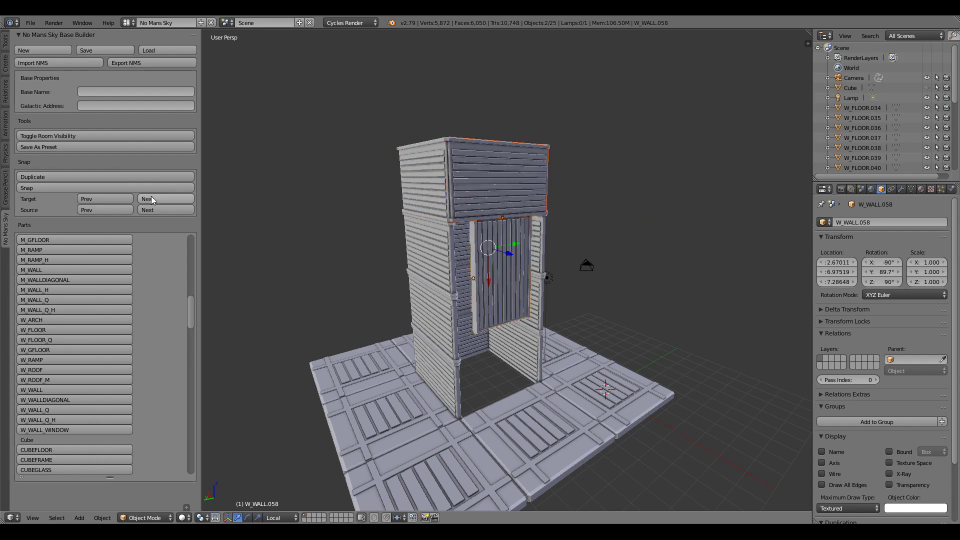
{"action": "left_click", "coordinate": [106, 177]}
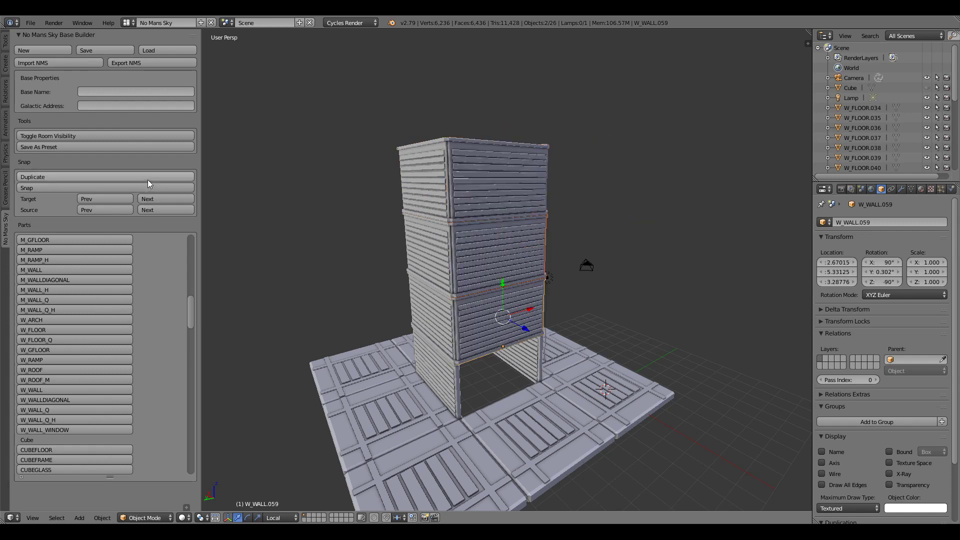
{"action": "left_click", "coordinate": [106, 177]}
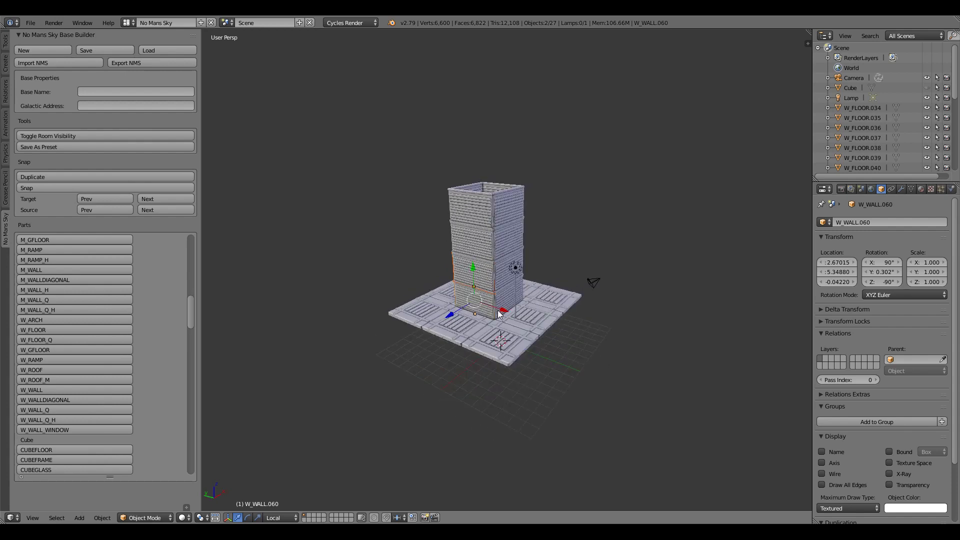
{"action": "mouse_move", "coordinate": [499, 314]}
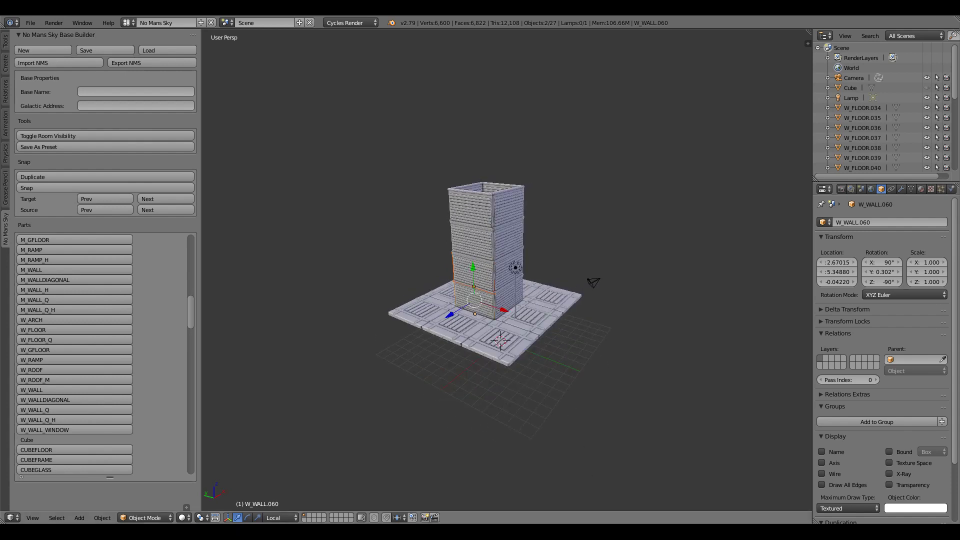